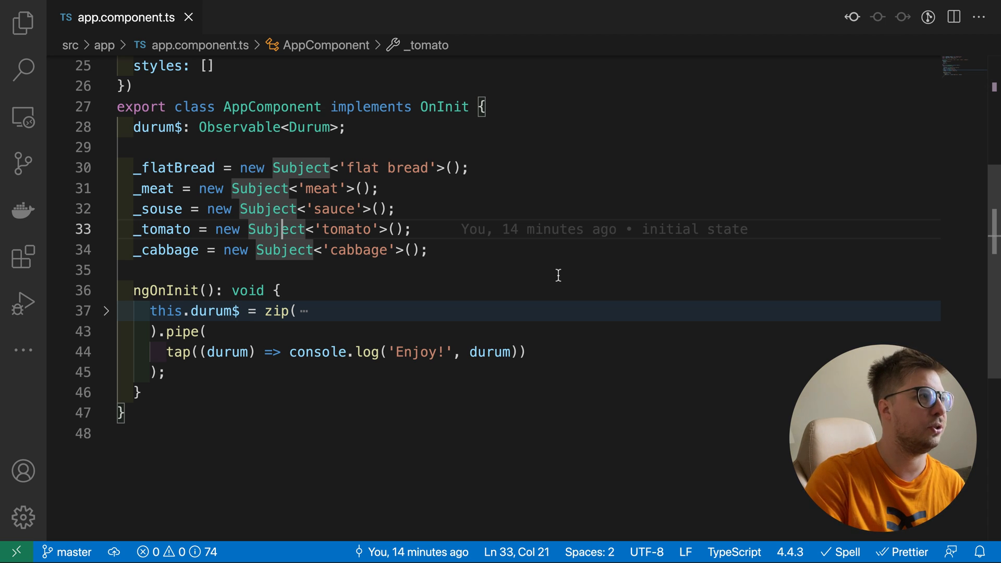
# Review the durum$ observable property and the five ingredient subjects in the component.
pyautogui.scroll(3)
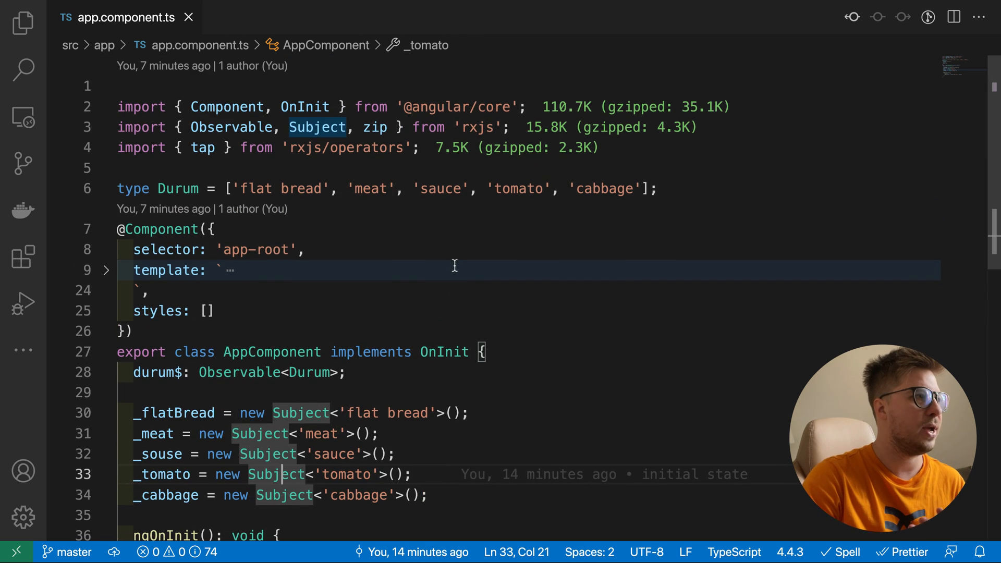
pyautogui.moveTo(118, 188)
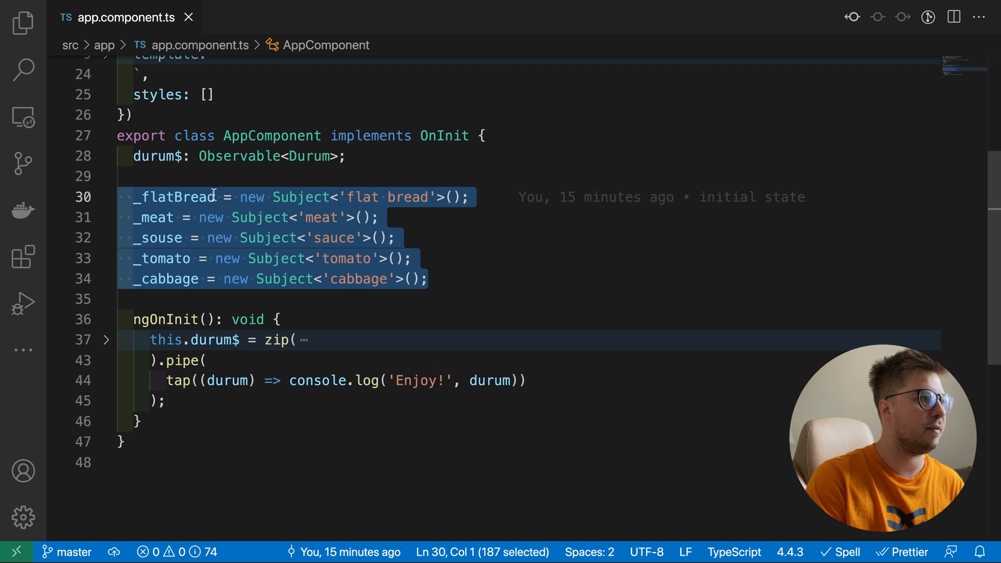
pyautogui.click(428, 279)
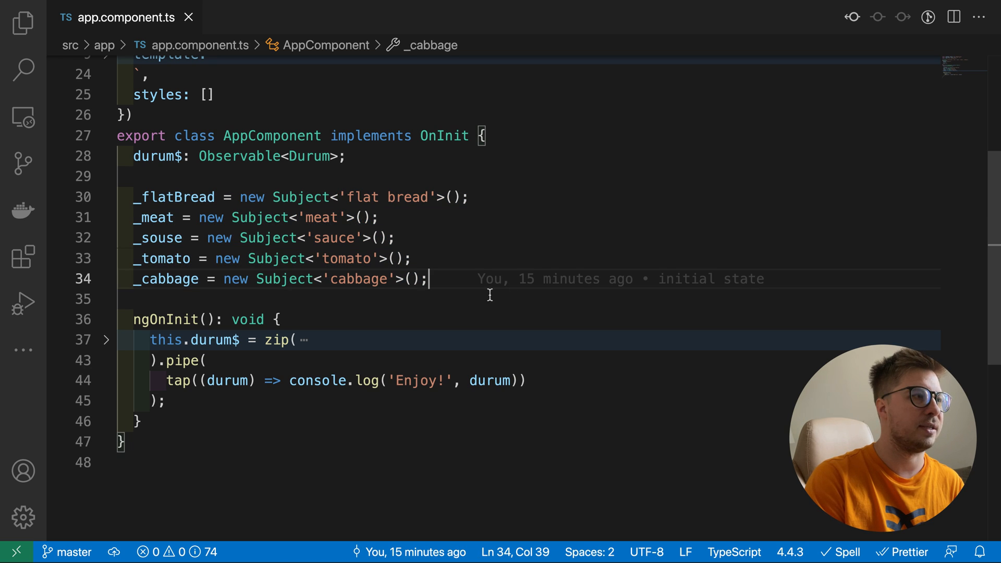
pyautogui.doubleClick(300, 197)
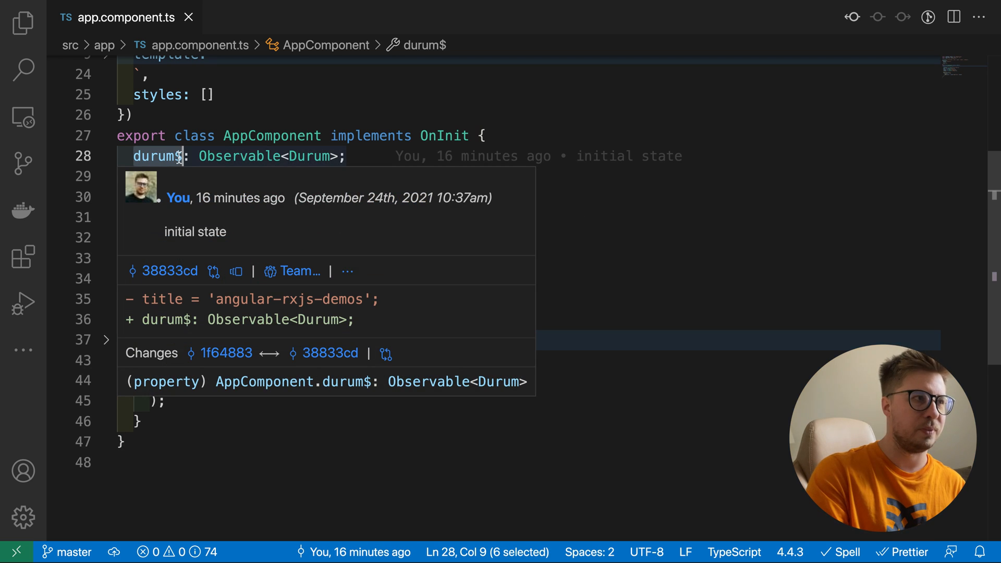
pyautogui.click(348, 155)
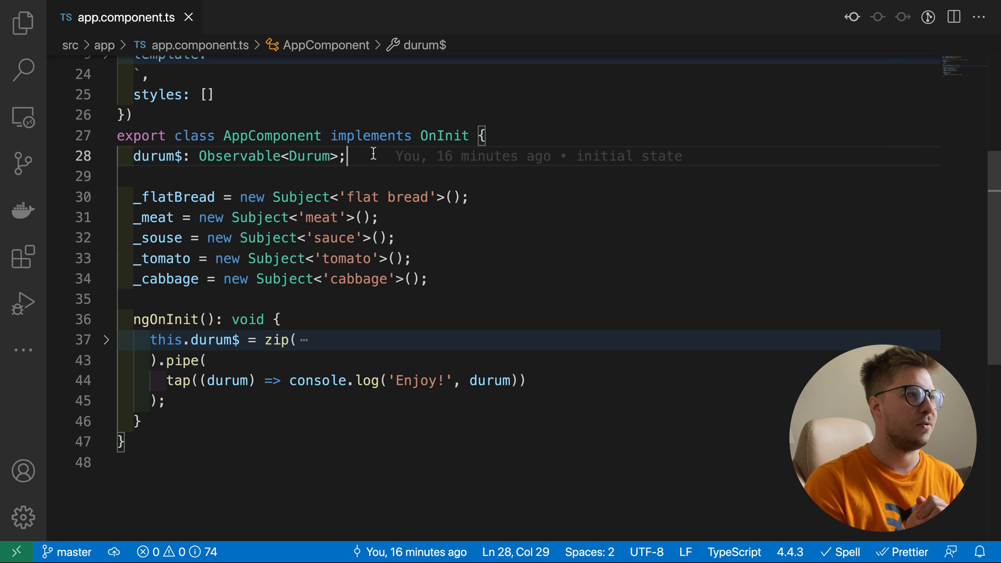
pyautogui.click(182, 340)
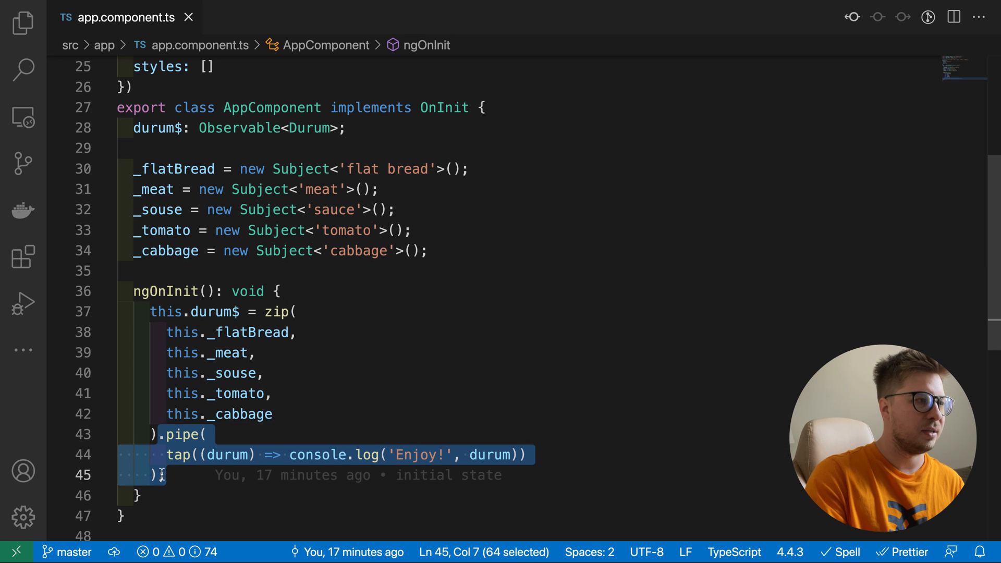
pyautogui.moveTo(274, 311)
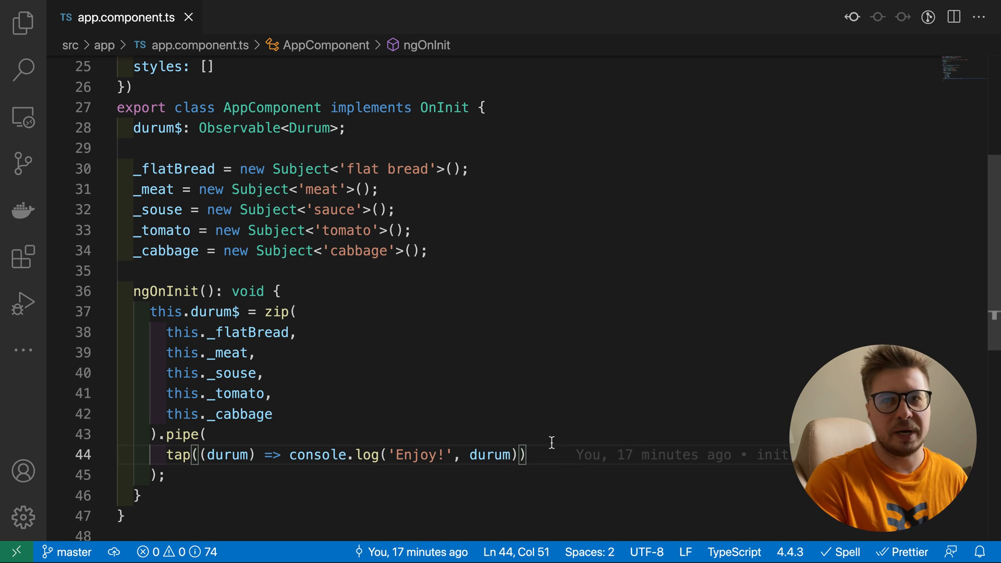
pyautogui.moveTo(545, 442)
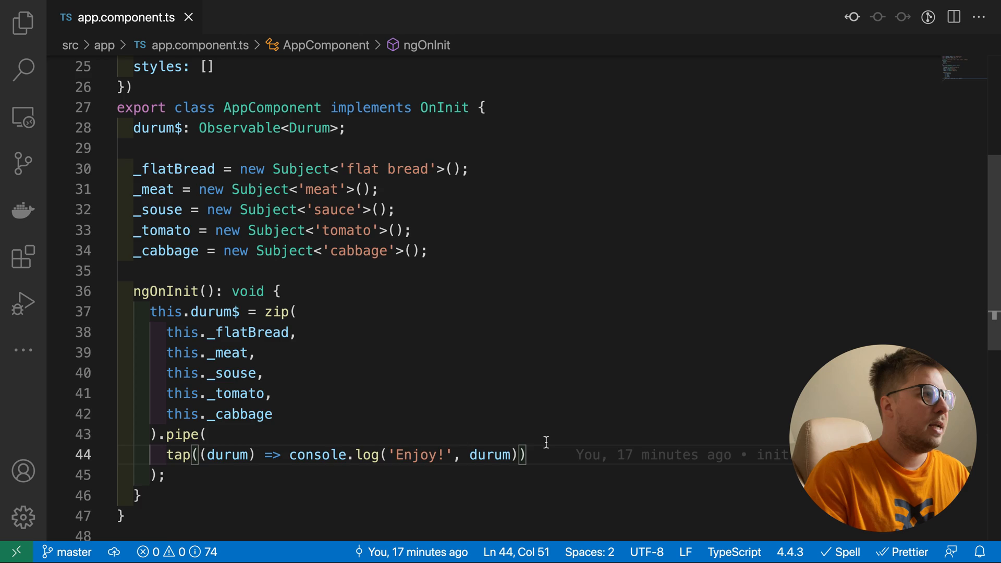
# Review the template's result container and return to the zip arguments.
pyautogui.scroll(3)
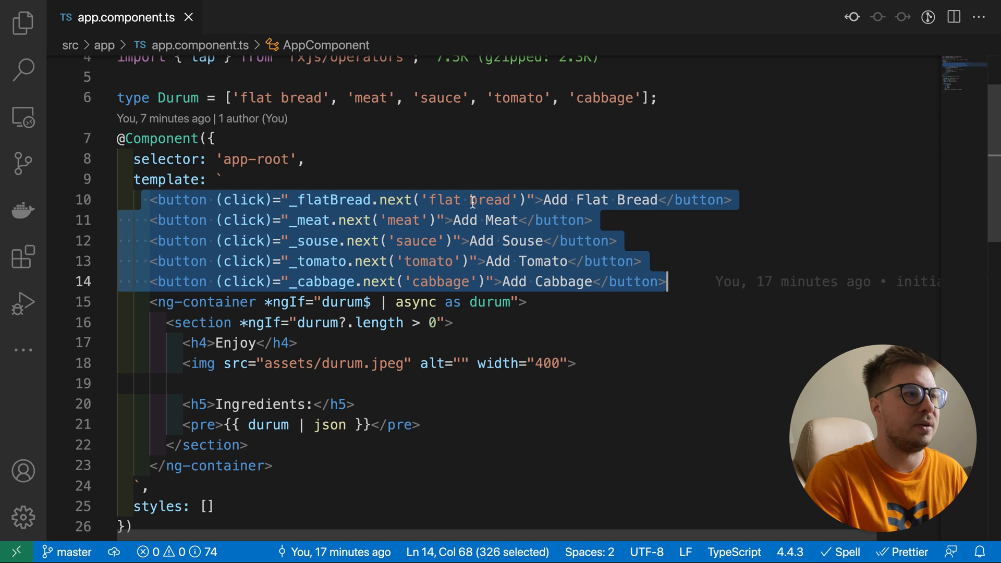
pyautogui.moveTo(418, 231)
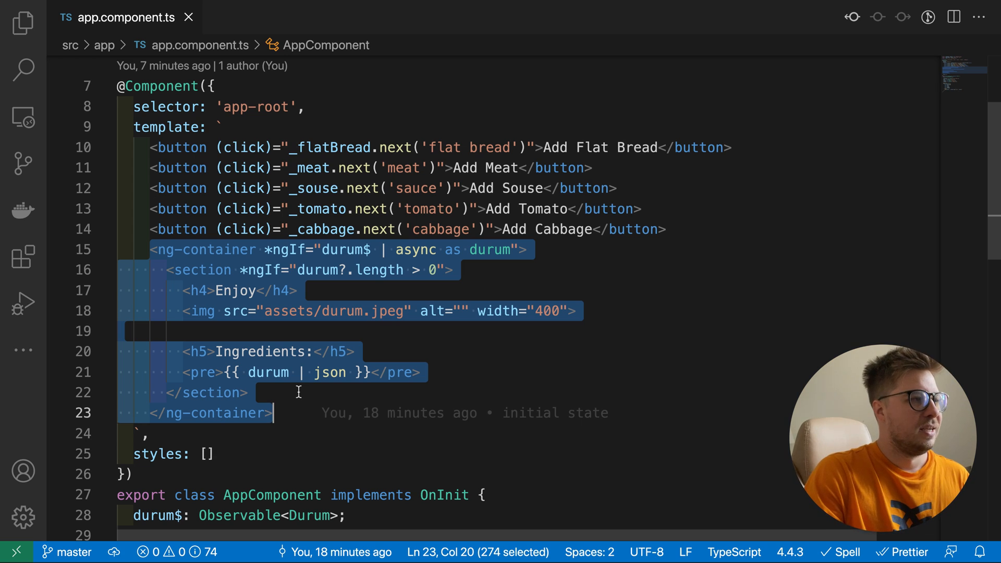
pyautogui.click(375, 409)
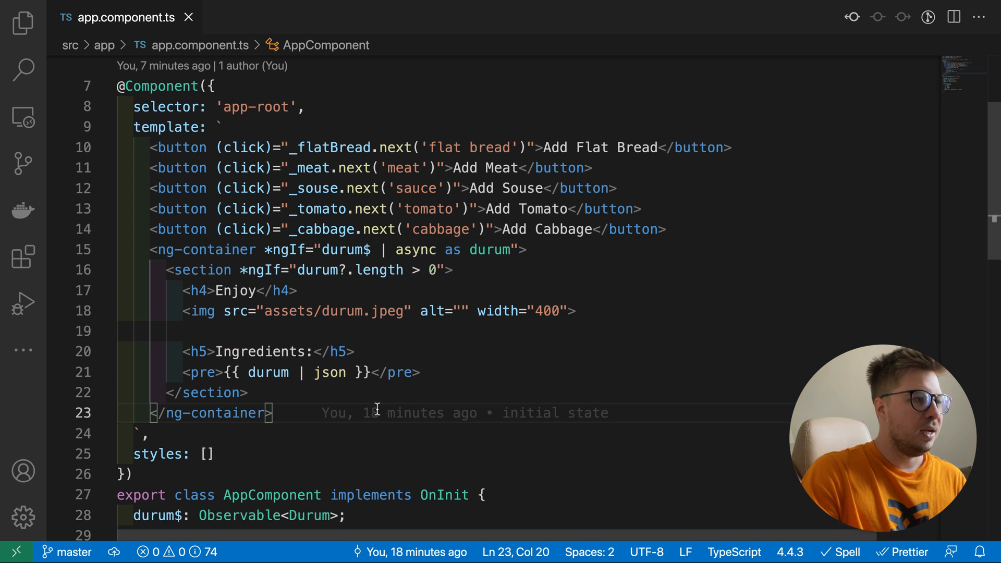
pyautogui.scroll(-3)
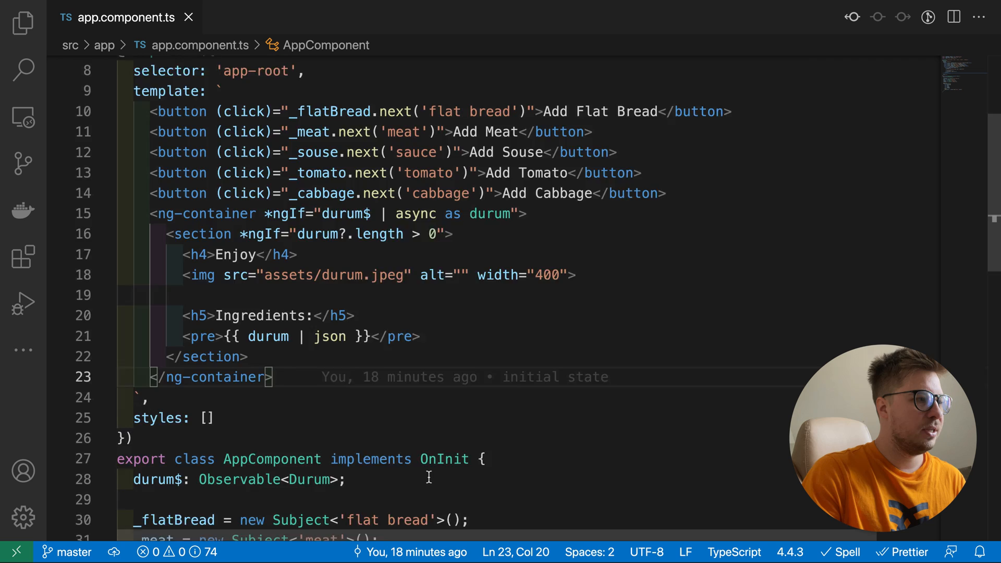
pyautogui.scroll(-3)
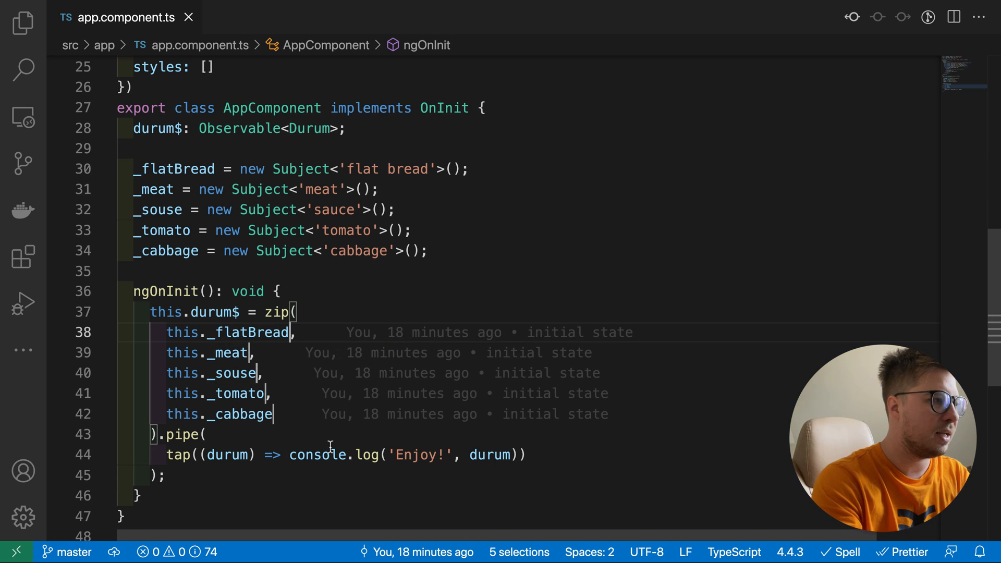
# Append .pipe(tap(console.log)) to each of the five ingredient subjects inside zip.
pyautogui.write('.pipe(')
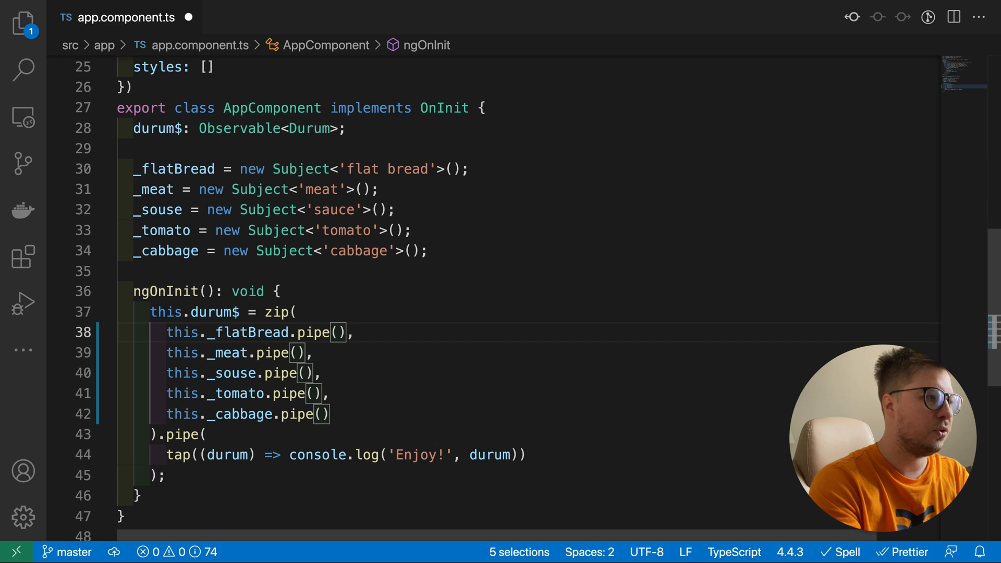
pyautogui.write('tap(console')
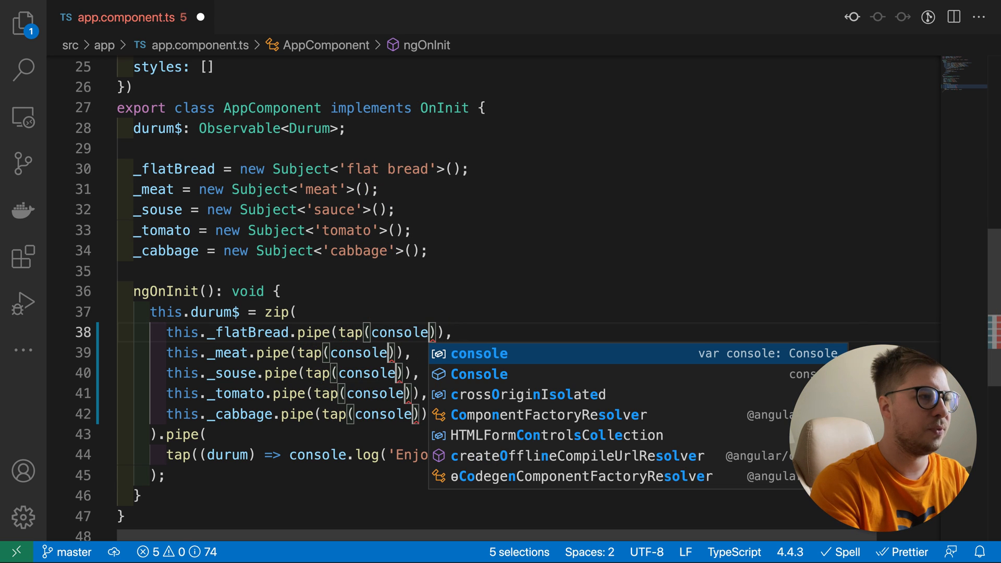
pyautogui.write('.l')
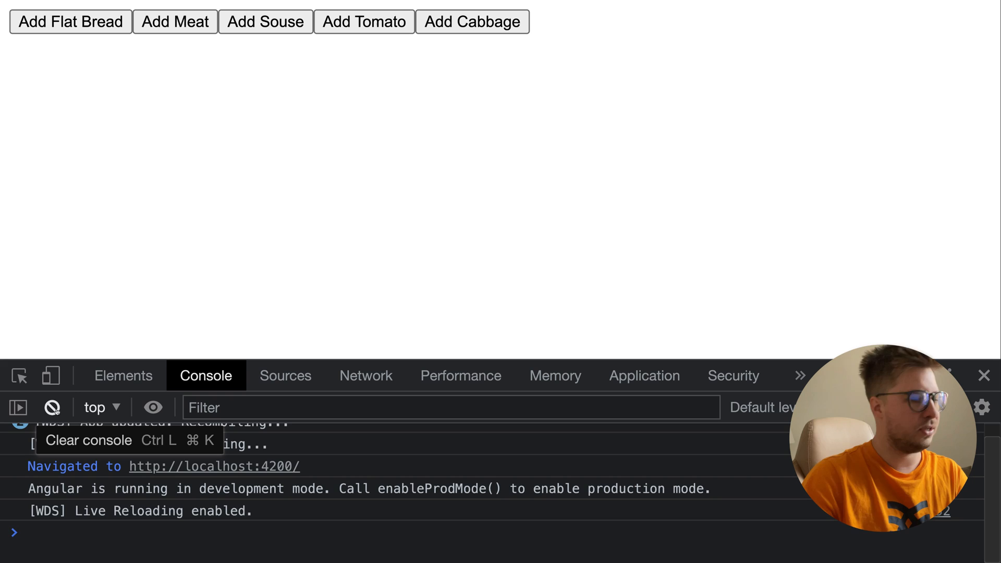
# Clear the console and add flat bread so it is logged.
pyautogui.click(52, 407)
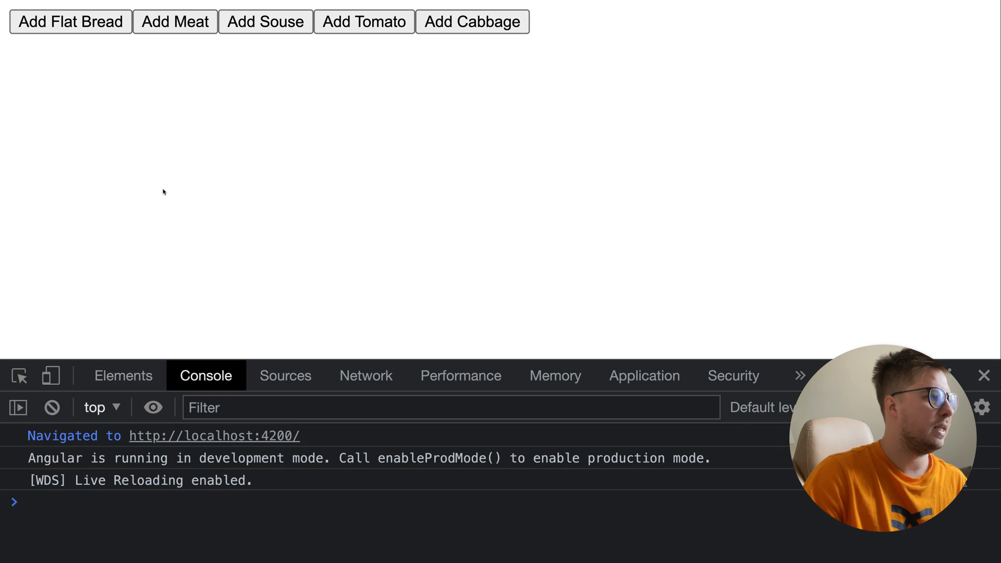
pyautogui.click(52, 408)
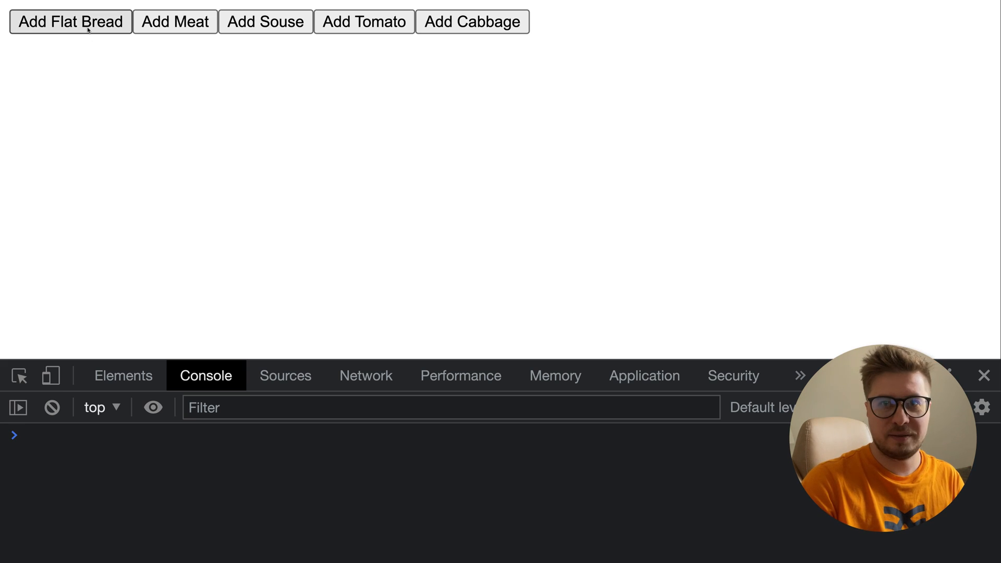
pyautogui.click(69, 21)
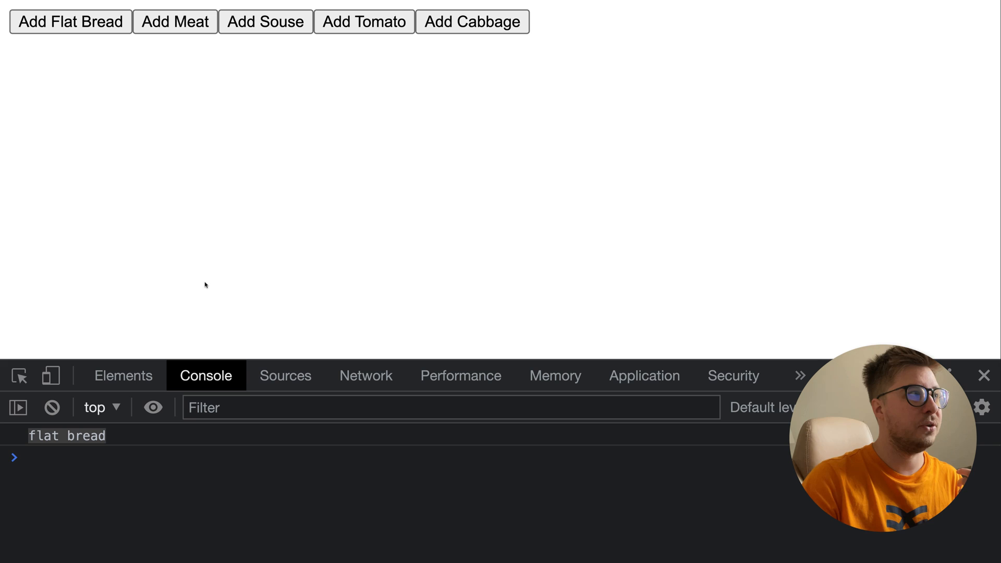
pyautogui.click(175, 21)
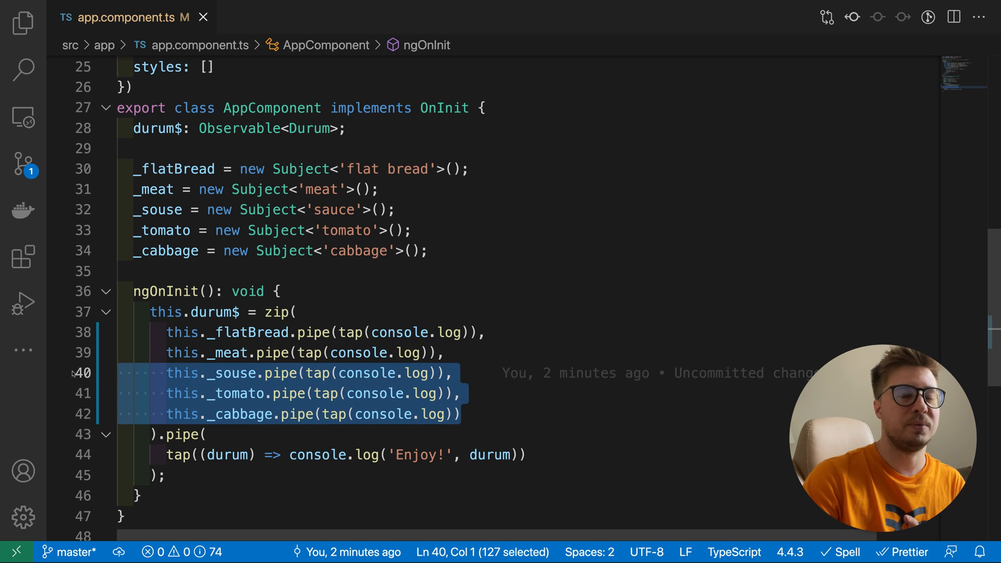
# Add meat, sauce and tomato so each ingredient is logged in the console.
pyautogui.click(56, 373)
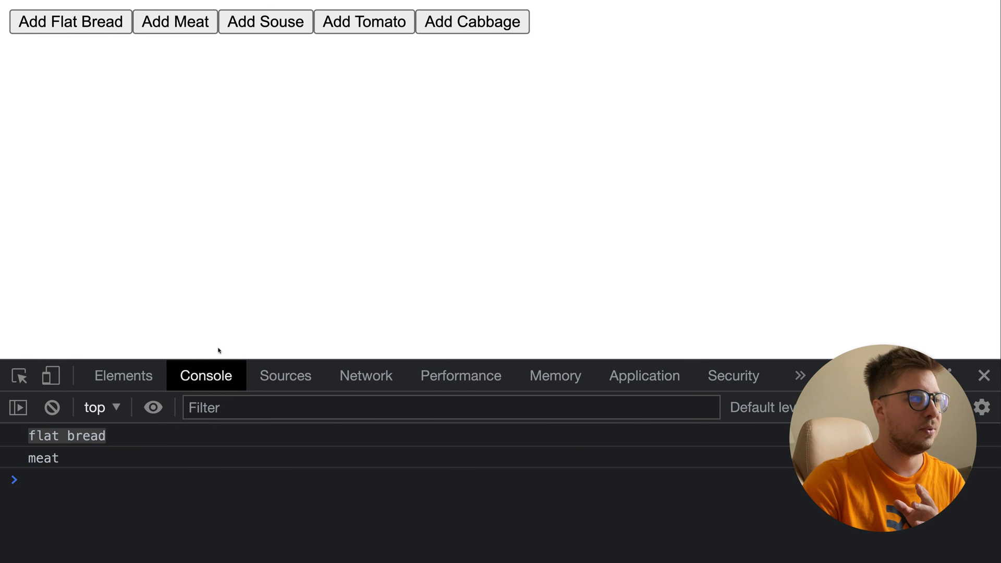
pyautogui.click(264, 20)
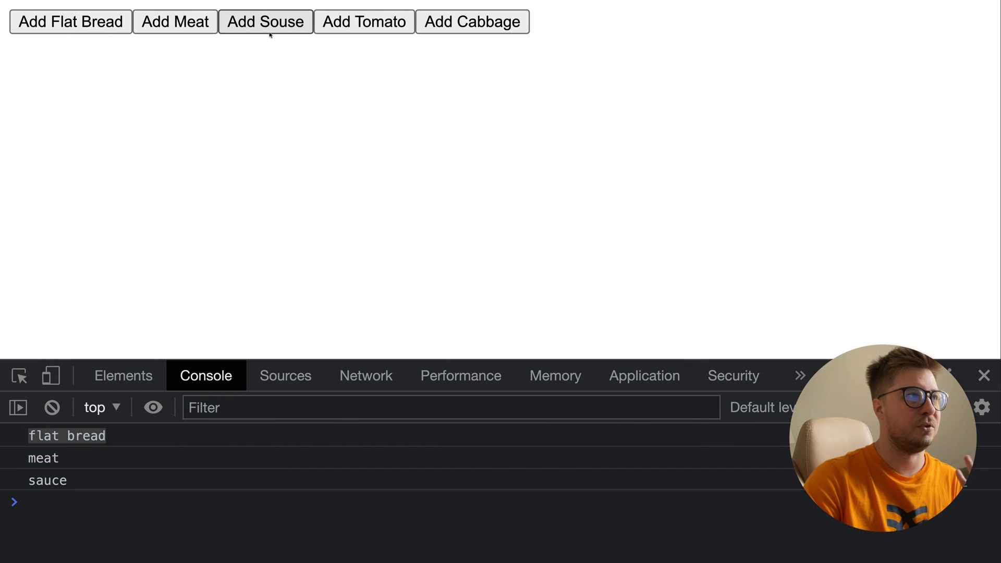
pyautogui.click(363, 21)
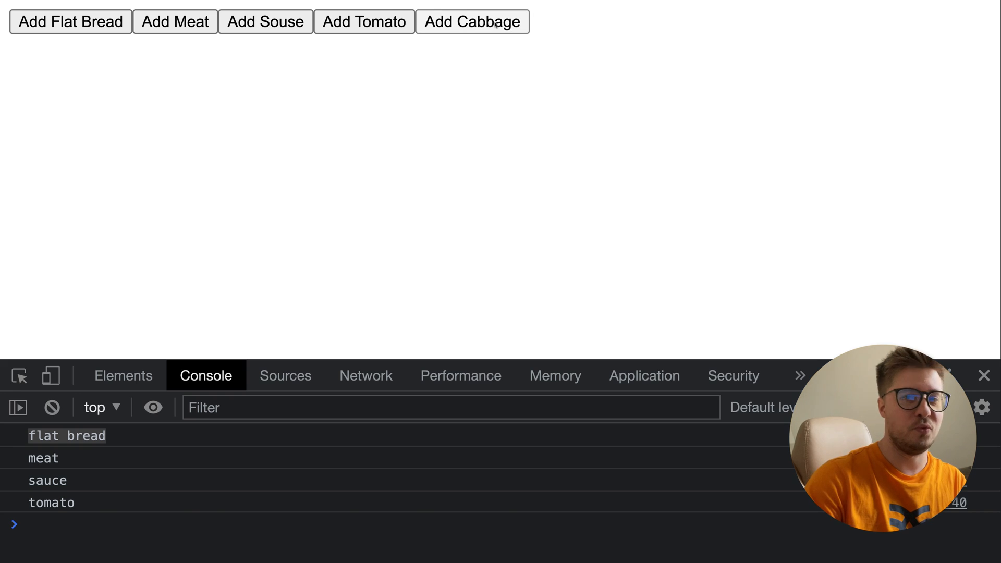
pyautogui.click(471, 21)
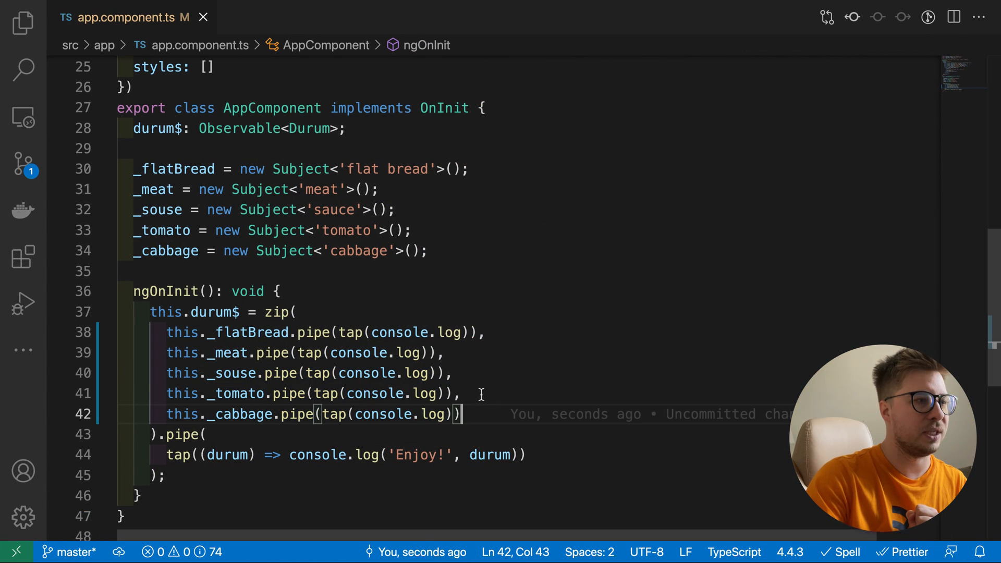
pyautogui.click(487, 331)
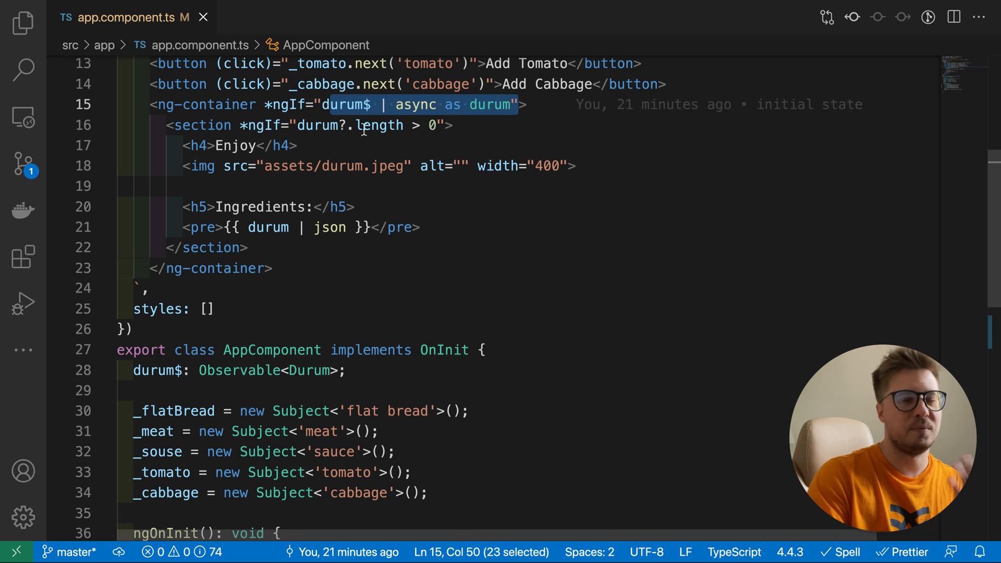
pyautogui.click(638, 125)
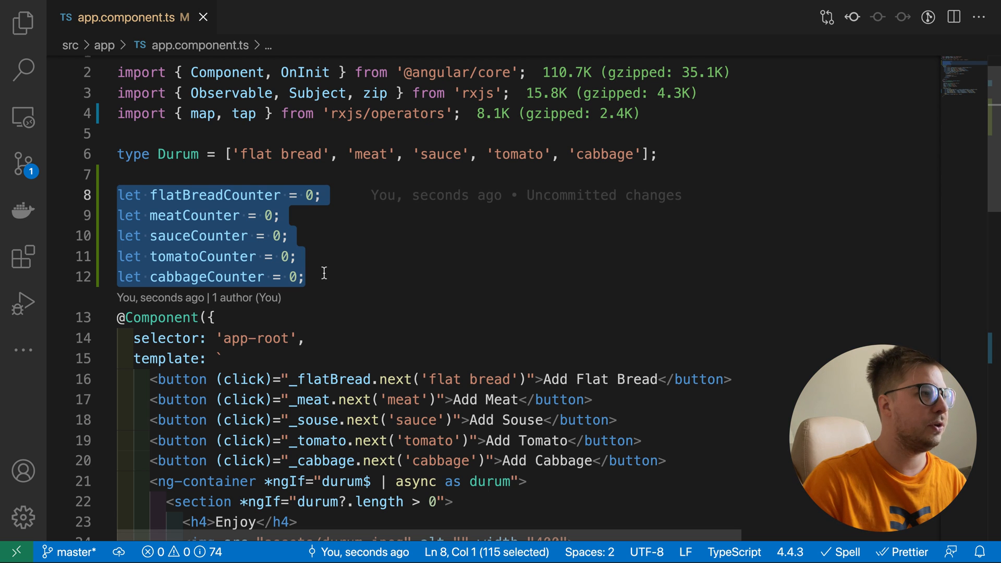
# Add map((ing) => `${ing}${++flatBreadCounter}`) before tap to number each emitted ingredient.
pyautogui.scroll(-3)
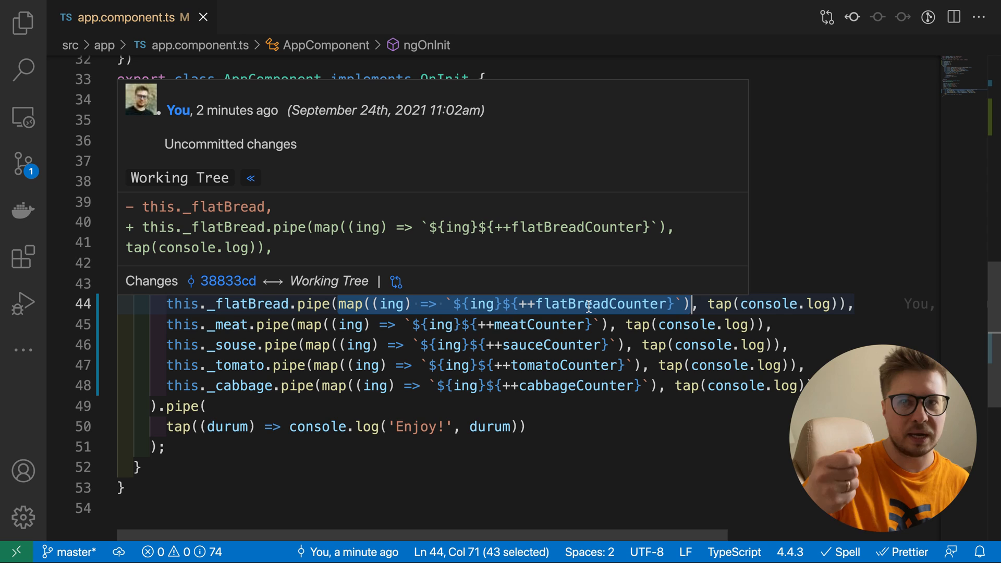
pyautogui.moveTo(535, 294)
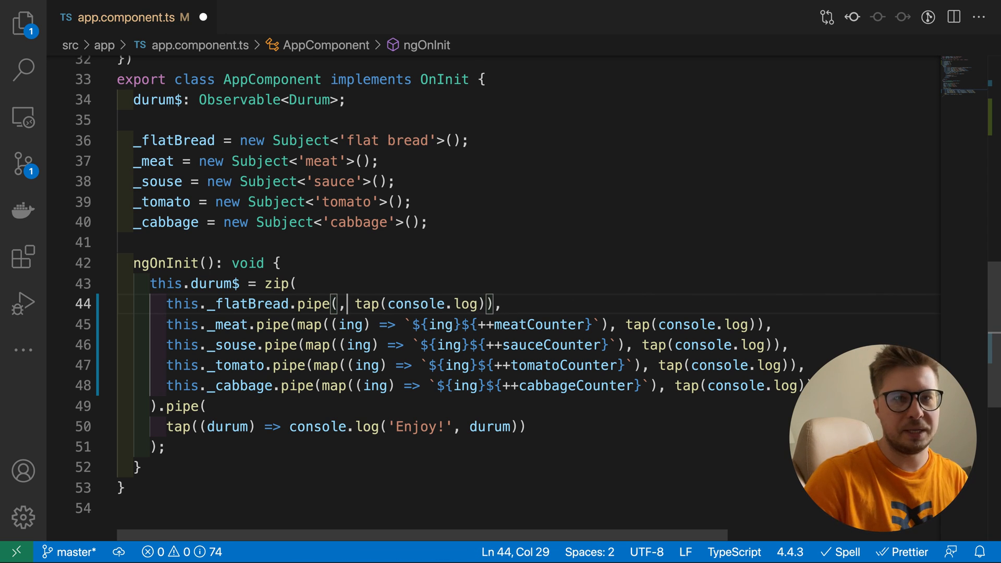
pyautogui.write('map((ing) => `${ing}${++flatBreadCounter}`')
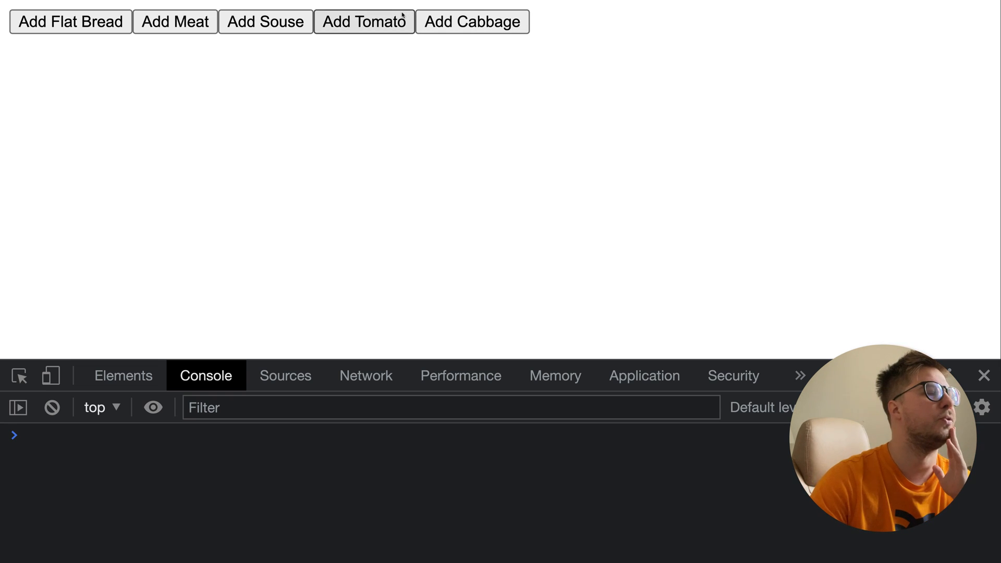
pyautogui.moveTo(186, 32)
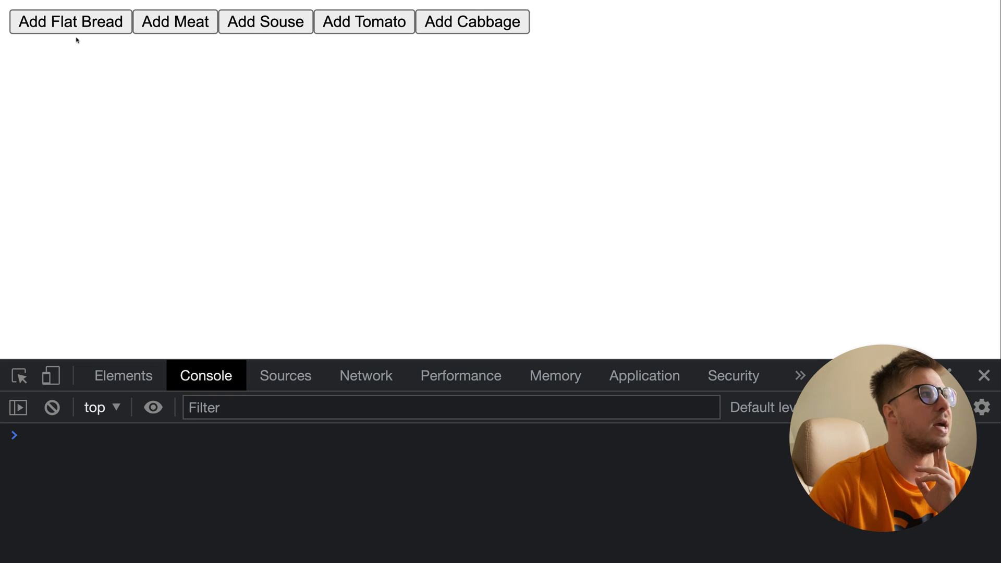
# Add the first flat bread and two meat portions, logged with counters.
pyautogui.click(70, 21)
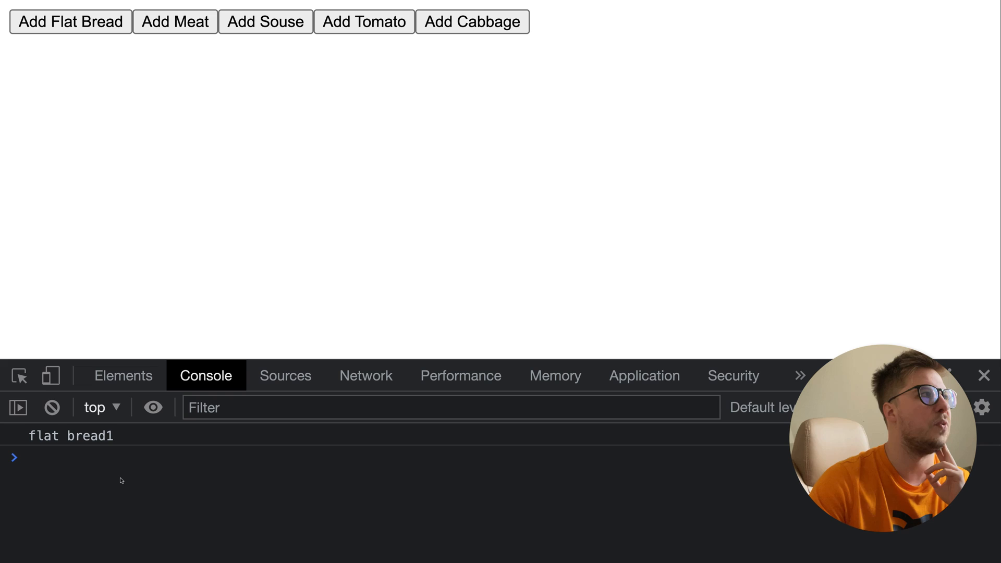
pyautogui.moveTo(183, 85)
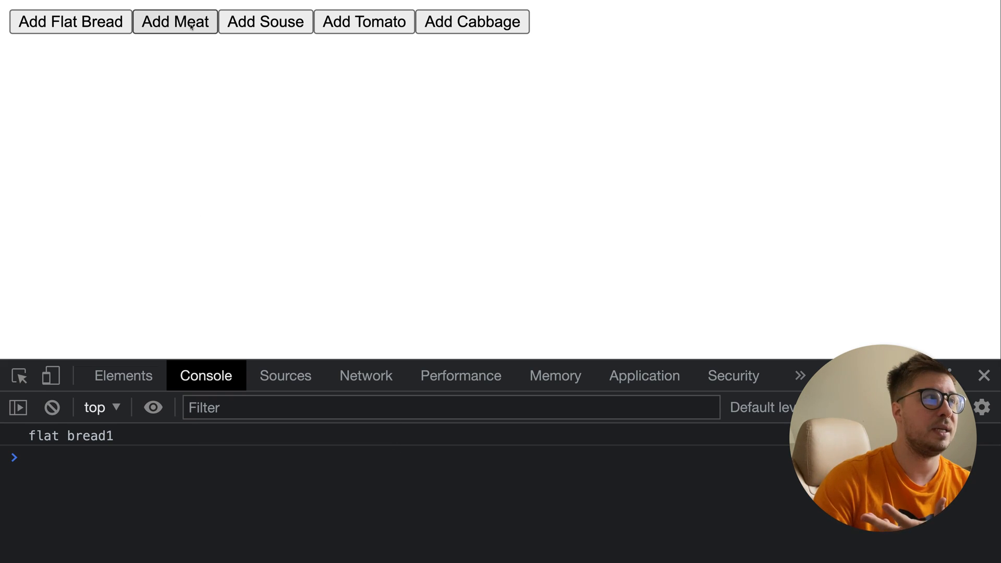
pyautogui.click(175, 21)
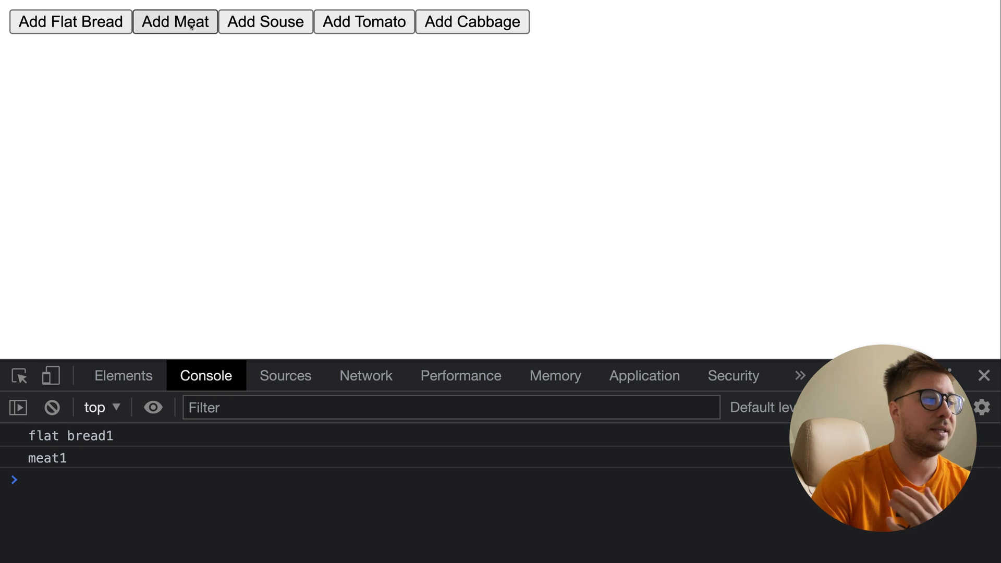
pyautogui.click(175, 21)
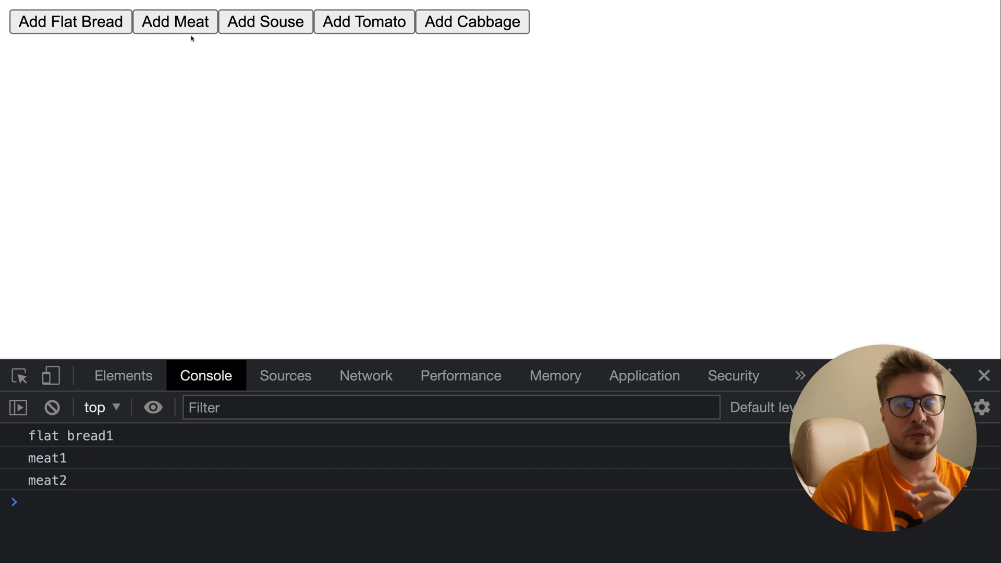
pyautogui.moveTo(189, 64)
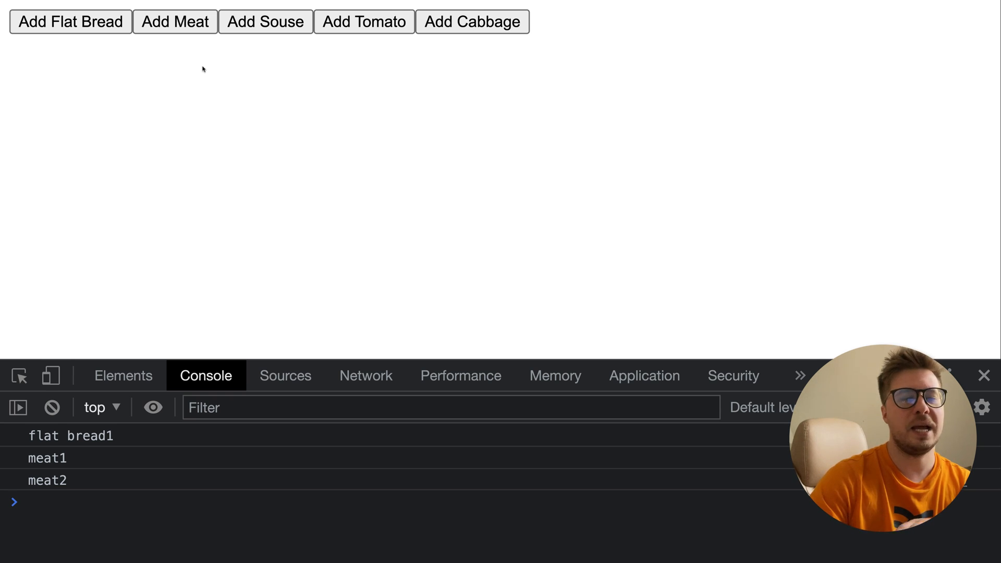
pyautogui.moveTo(218, 99)
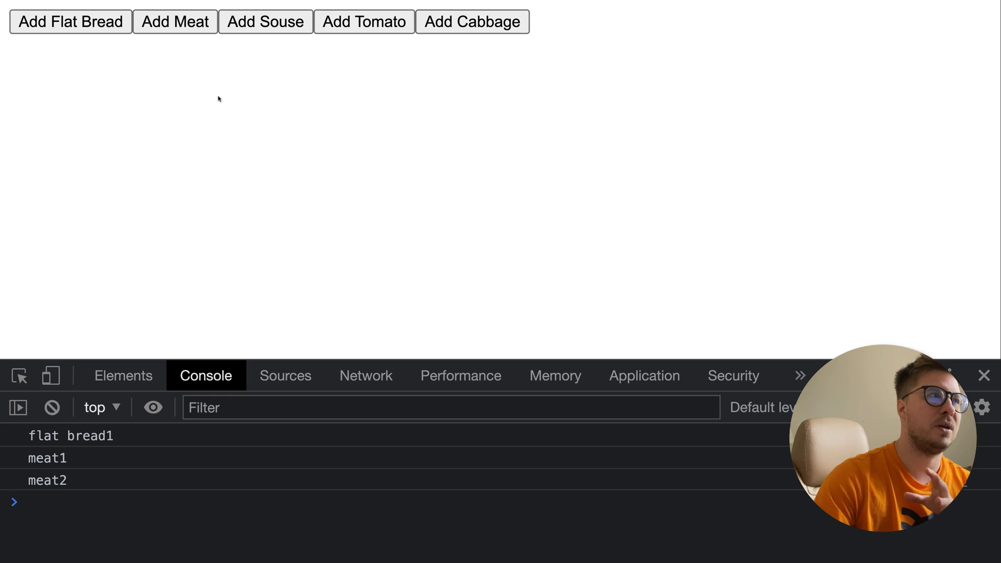
pyautogui.moveTo(265, 21)
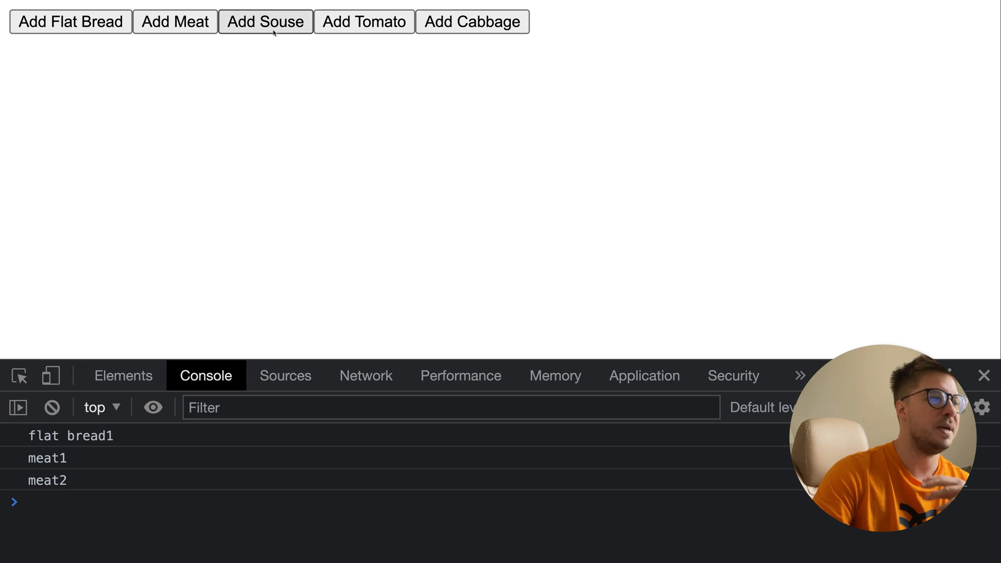
# Add sauce portions, a tomato and cabbage so Enjoy and the first-portion array appear.
pyautogui.click(265, 21)
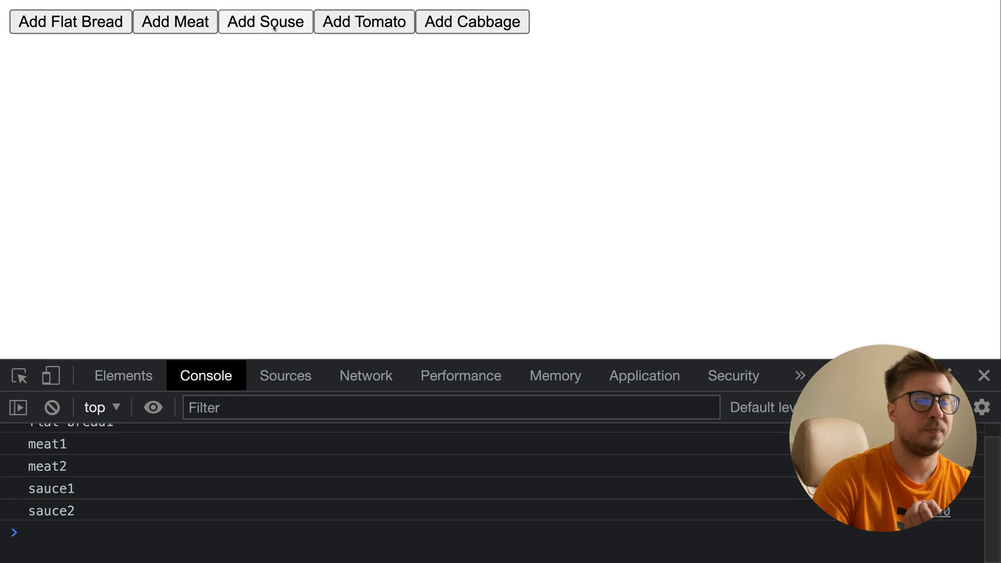
pyautogui.click(266, 21)
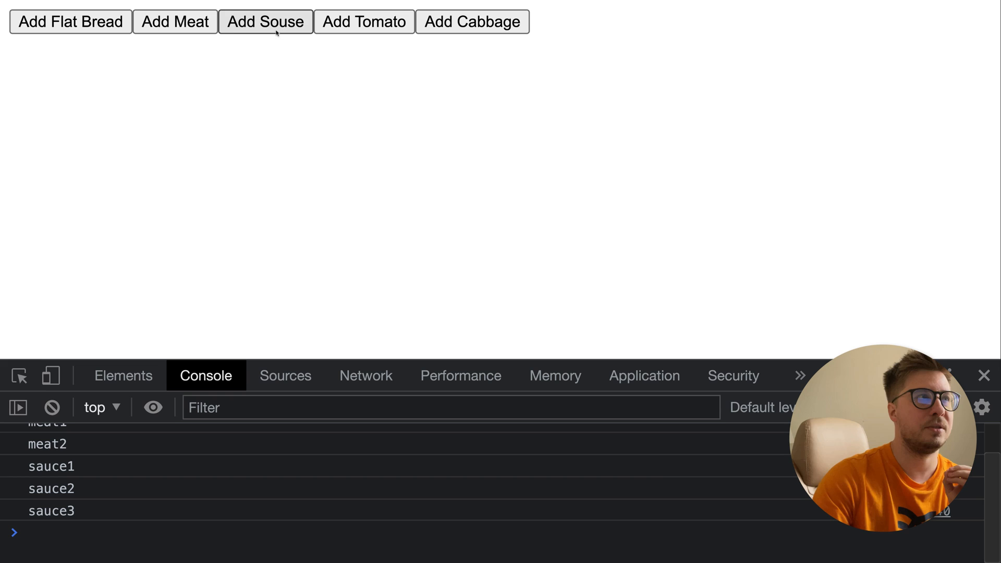
pyautogui.click(363, 21)
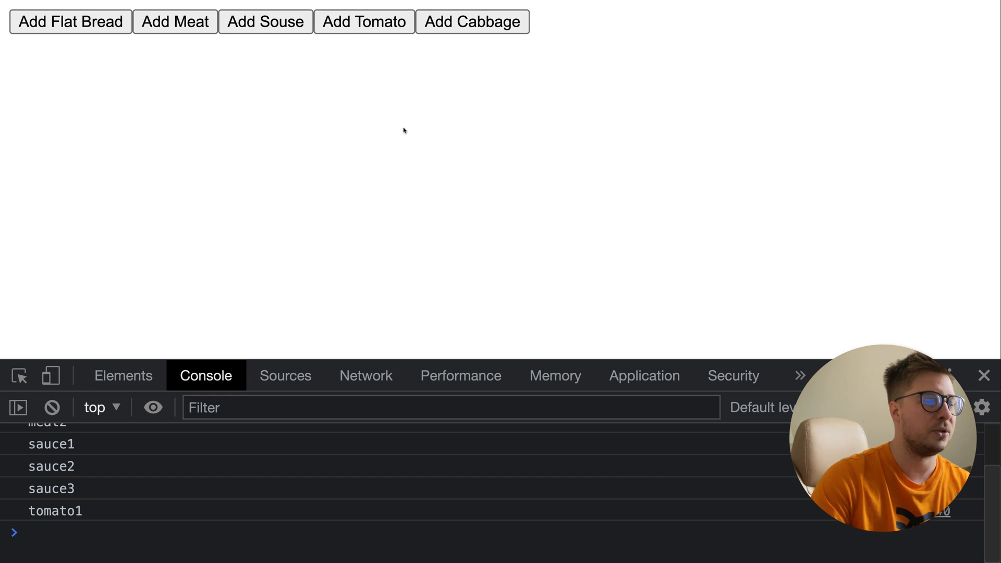
pyautogui.moveTo(472, 21)
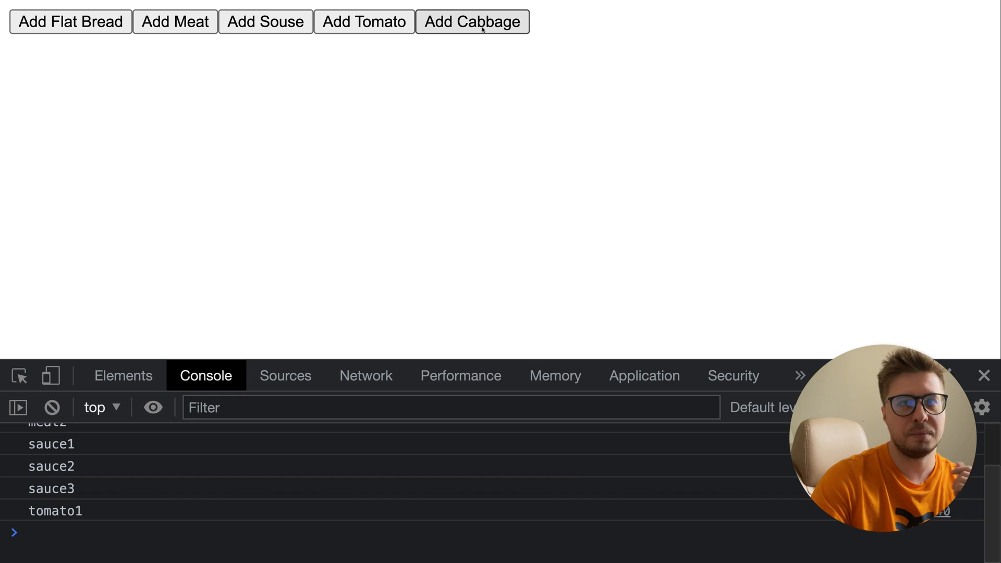
pyautogui.click(471, 22)
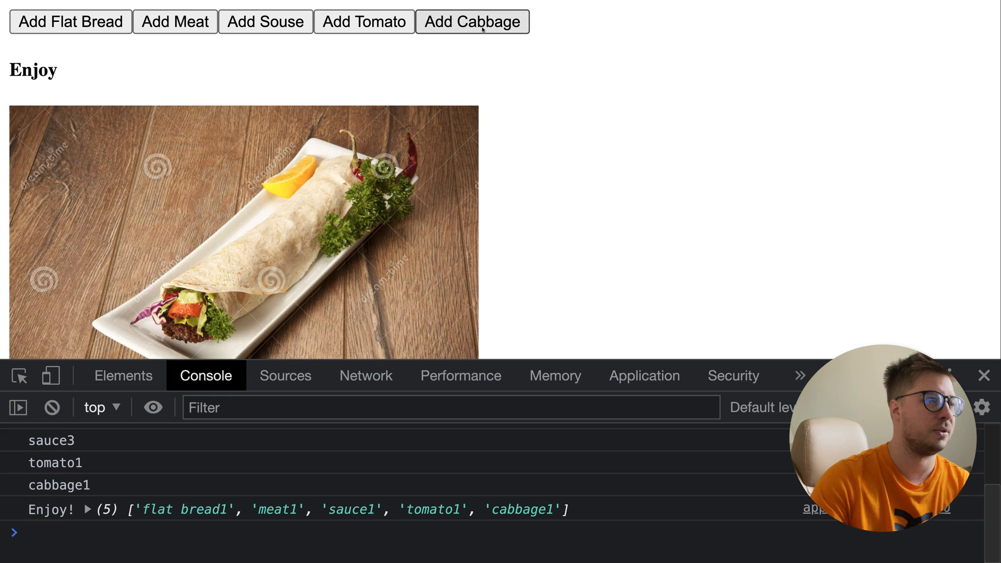
pyautogui.moveTo(501, 125)
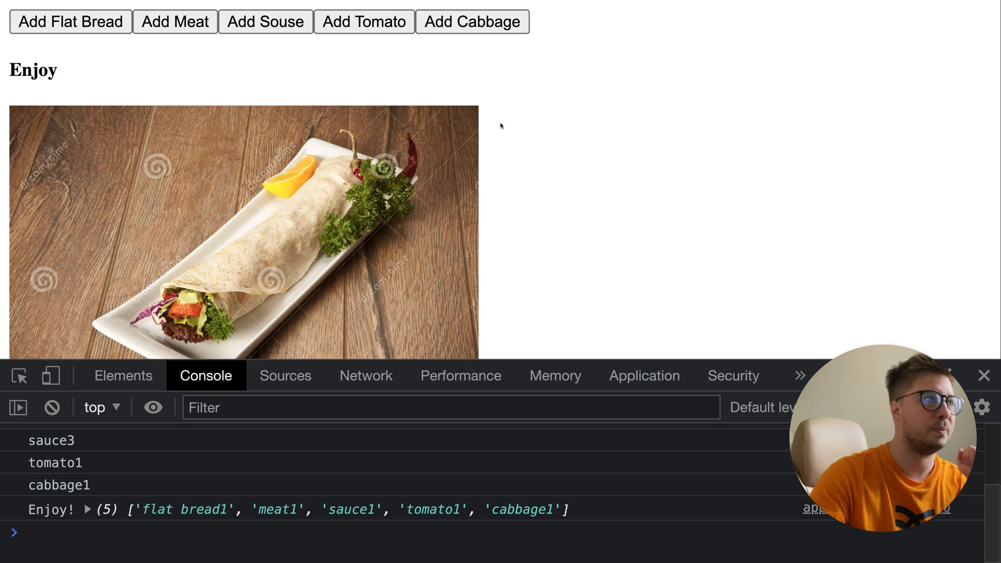
pyautogui.moveTo(118, 459)
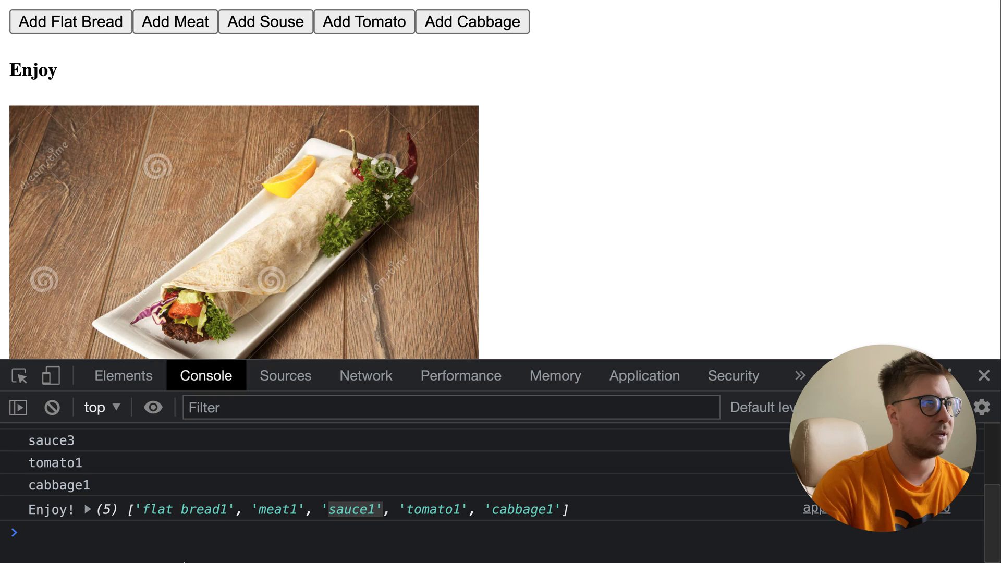
pyautogui.moveTo(311, 327)
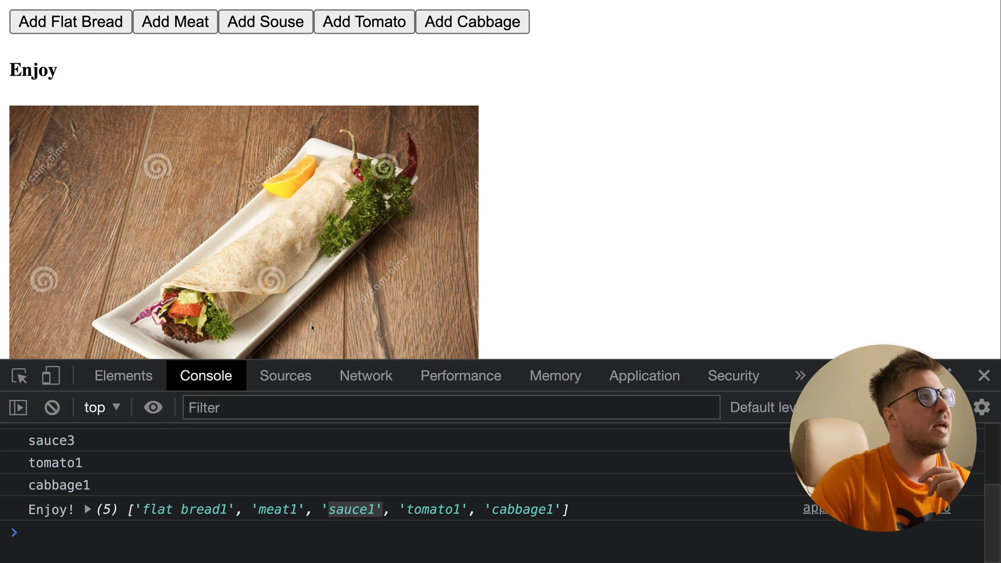
pyautogui.moveTo(177, 96)
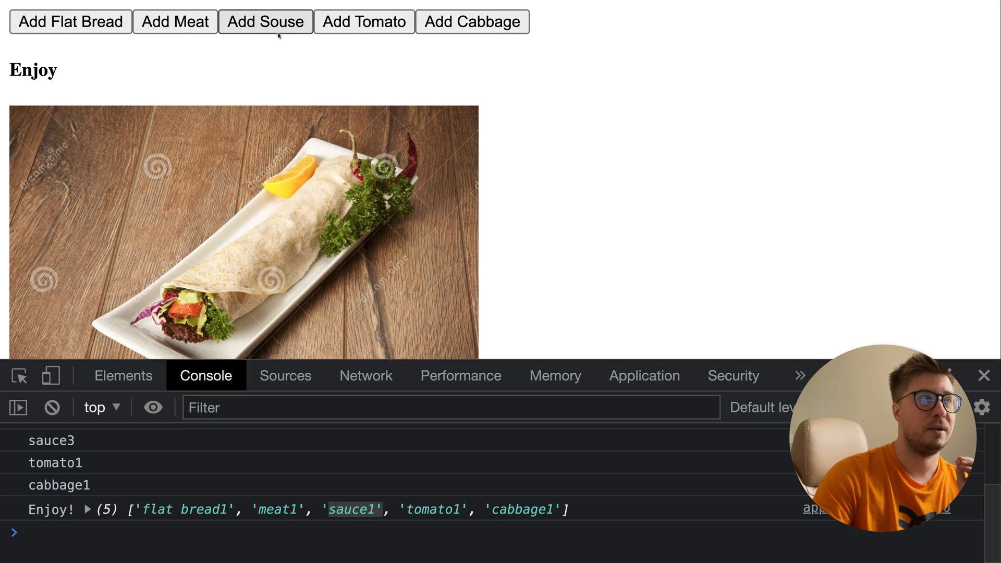
pyautogui.moveTo(166, 49)
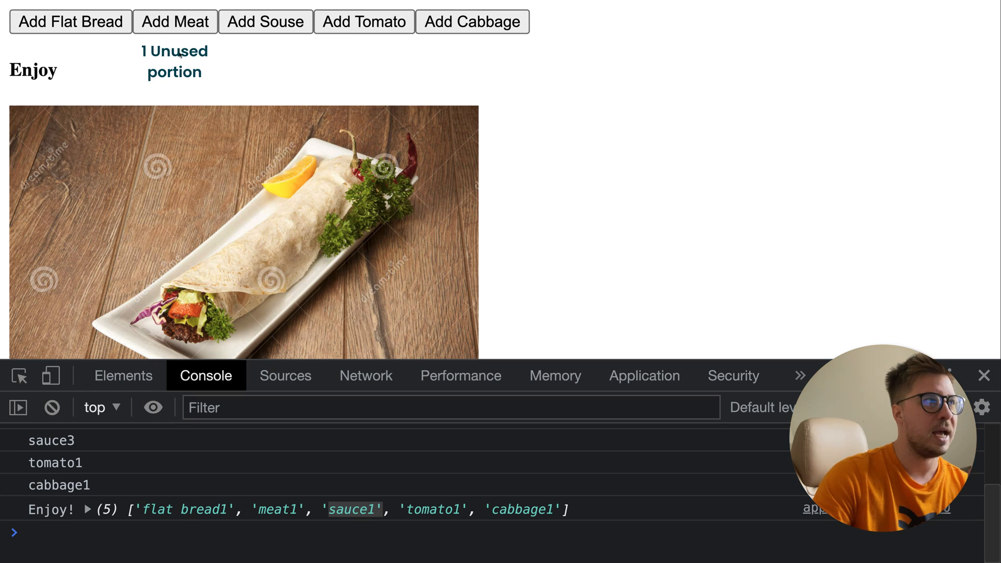
# Add a second flat bread portion, logged as flat bread2 without a new combined array.
pyautogui.click(265, 21)
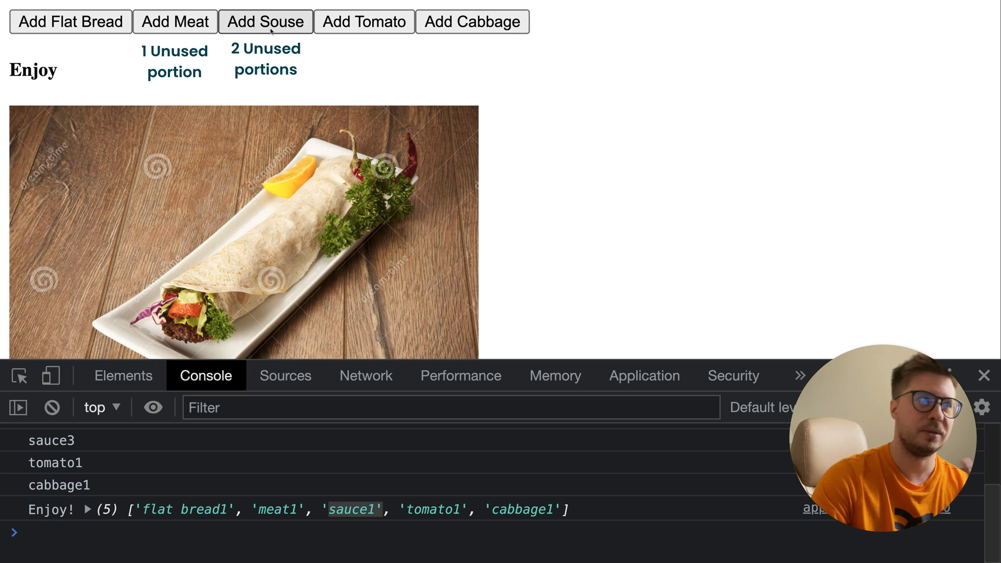
pyautogui.click(70, 21)
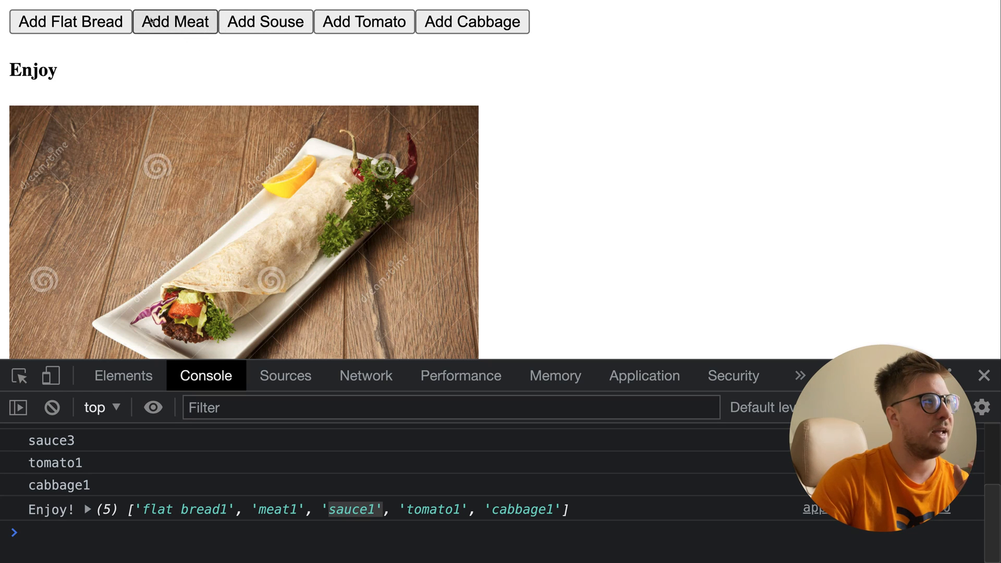
pyautogui.click(70, 22)
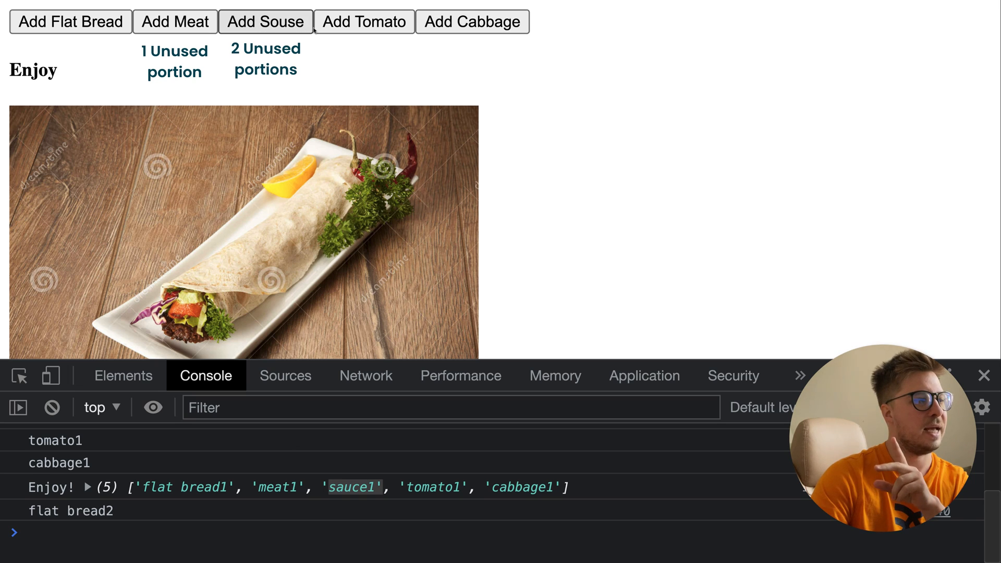
# Add a second tomato portion, logged as tomato2.
pyautogui.click(363, 21)
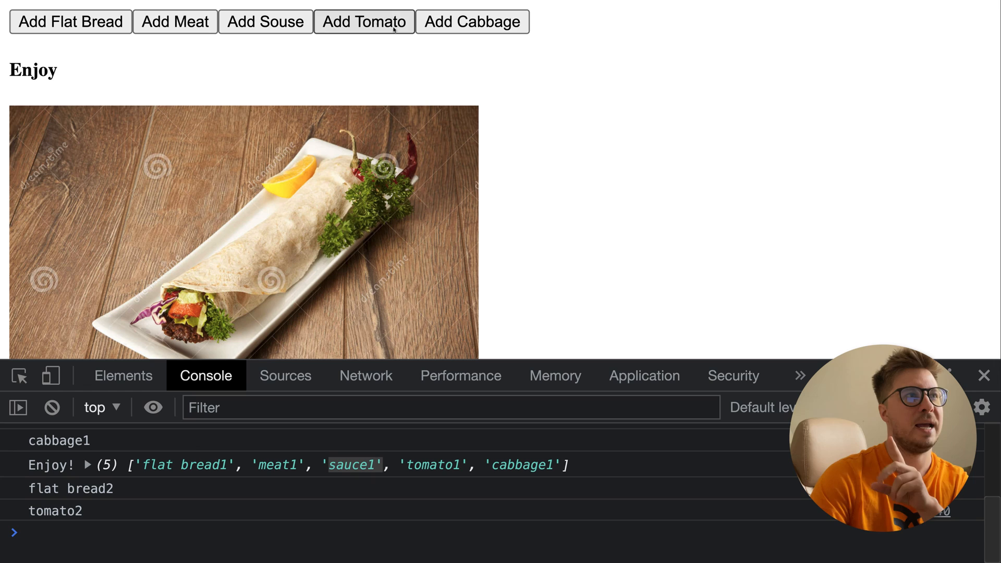
pyautogui.moveTo(472, 21)
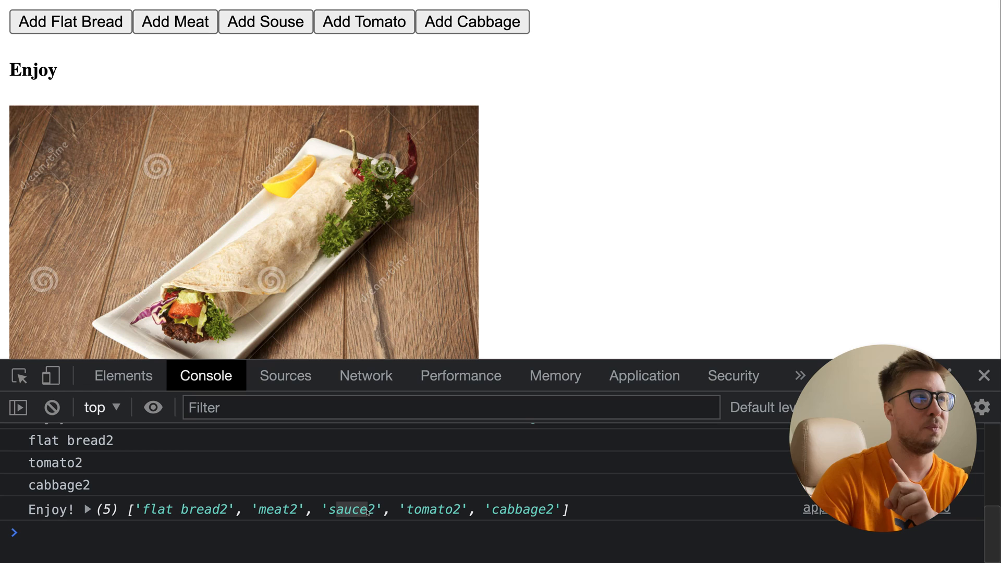
pyautogui.moveTo(95, 55)
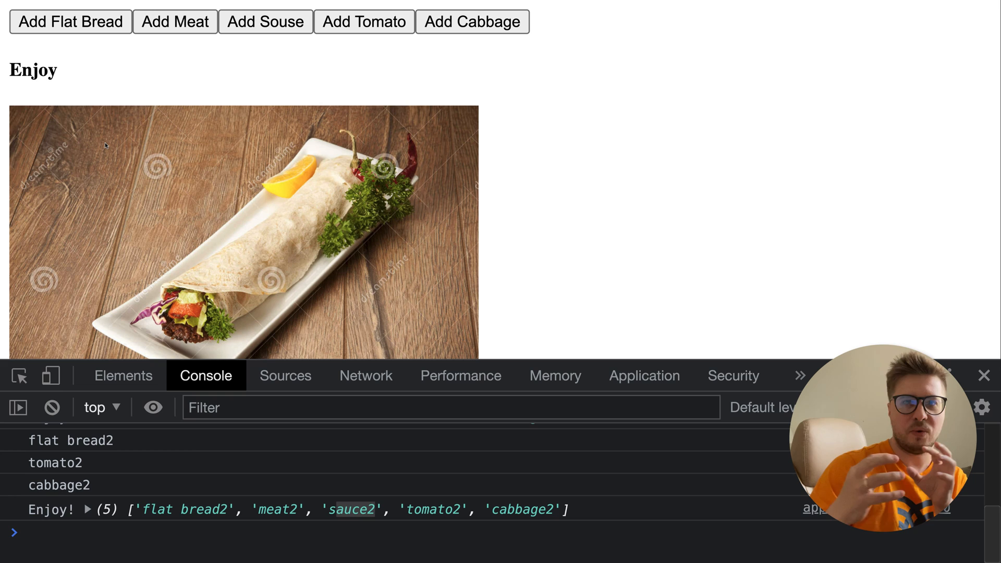
# Scroll through the console log to review the numbered flat bread entries.
pyautogui.scroll(-3)
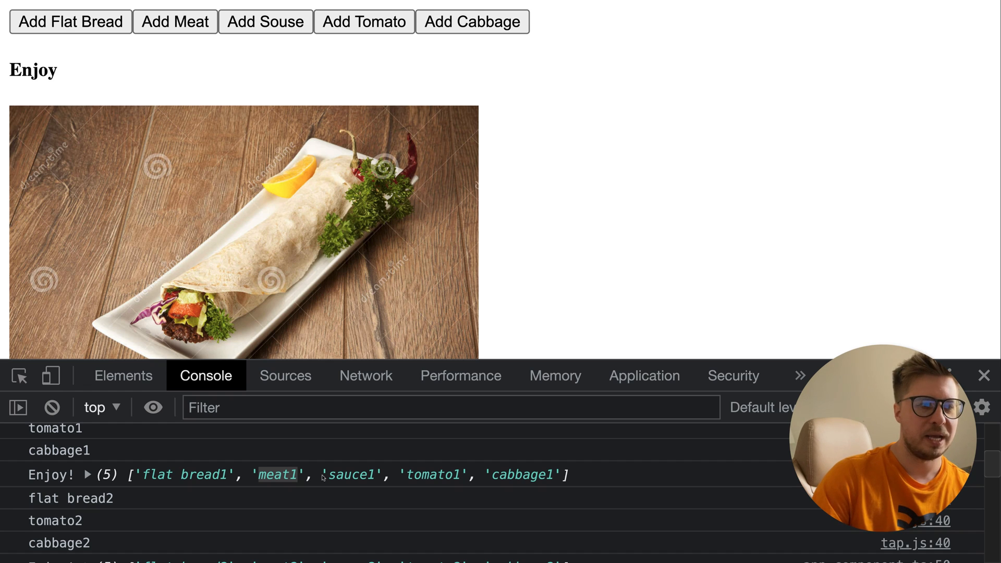
pyautogui.scroll(-3)
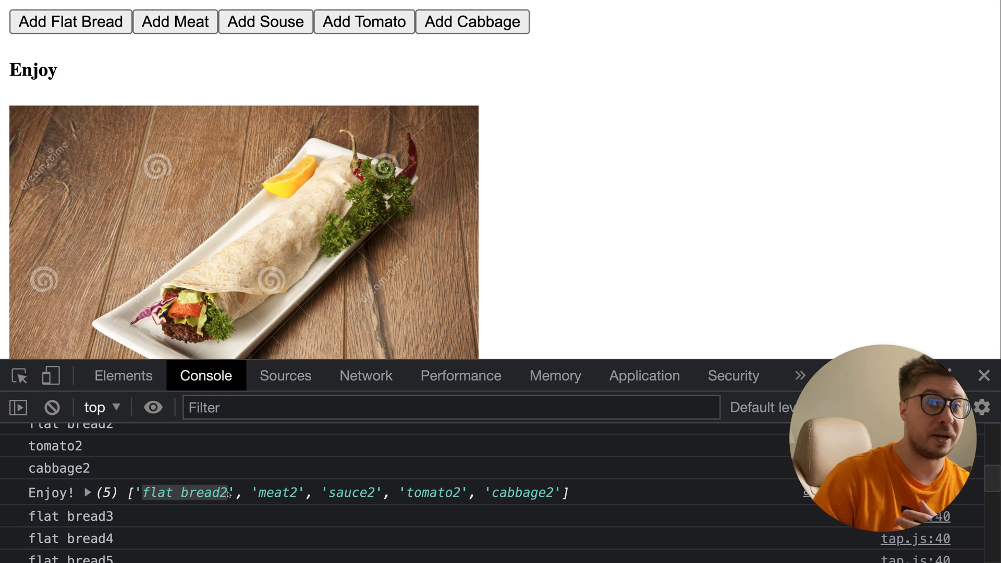
pyautogui.scroll(-3)
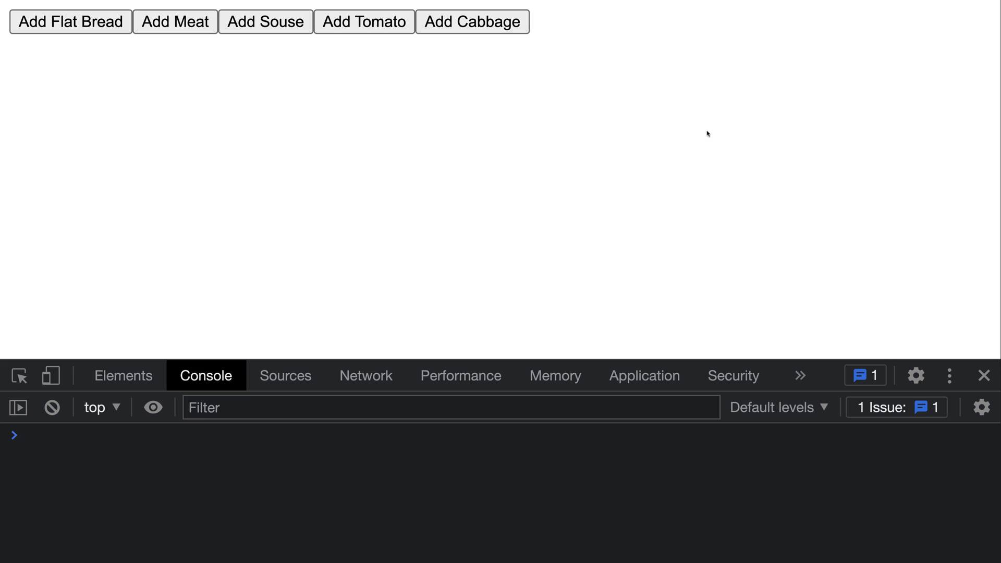
pyautogui.moveTo(69, 56)
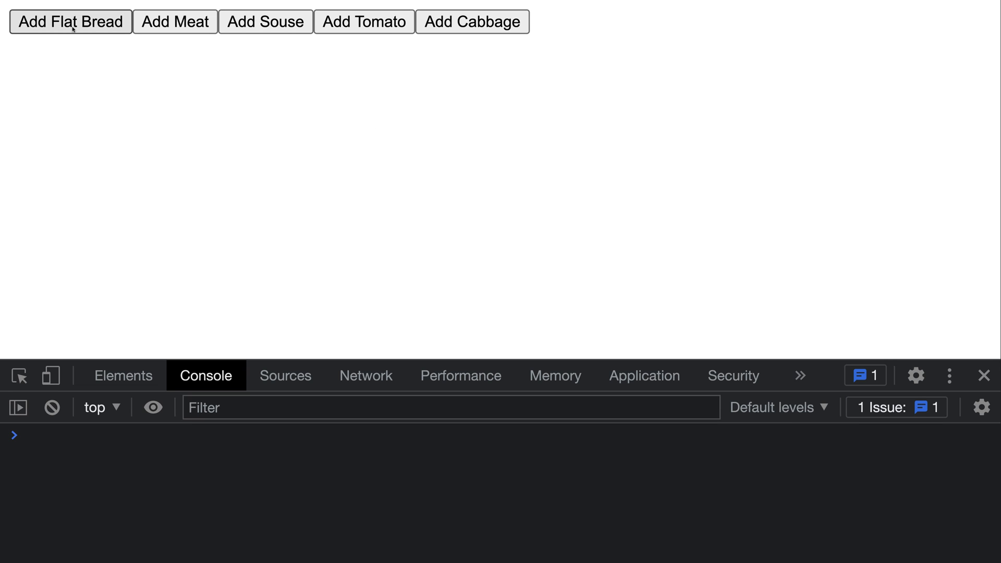
# Add flat bread, meat and cabbage to complete a durum, then cabbage for a second set.
pyautogui.click(70, 21)
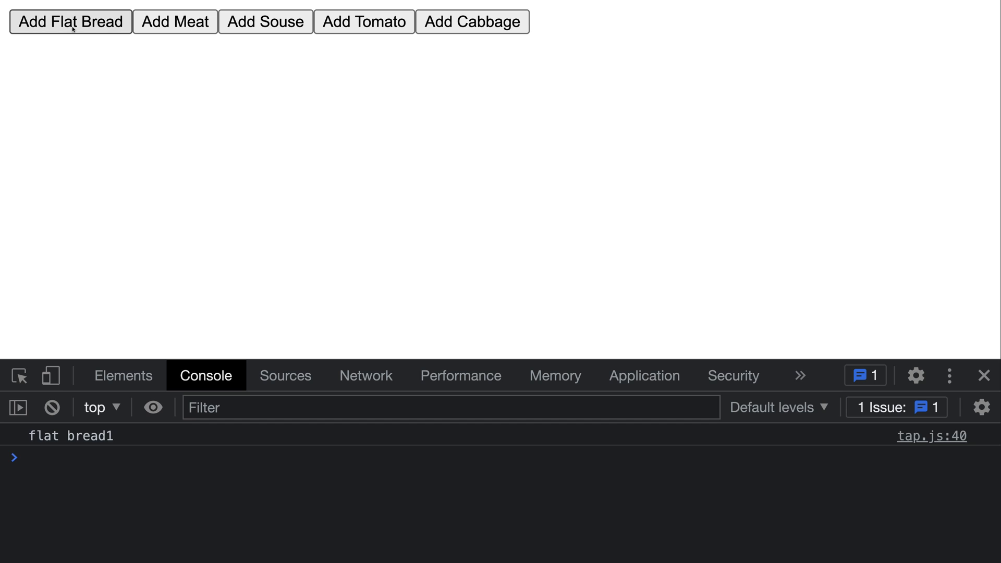
pyautogui.click(175, 20)
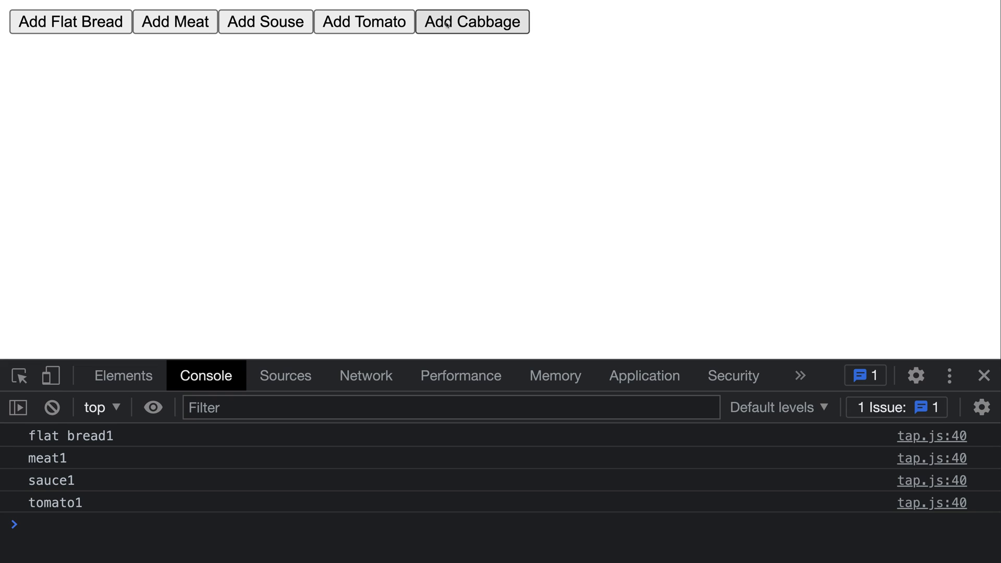
pyautogui.click(471, 21)
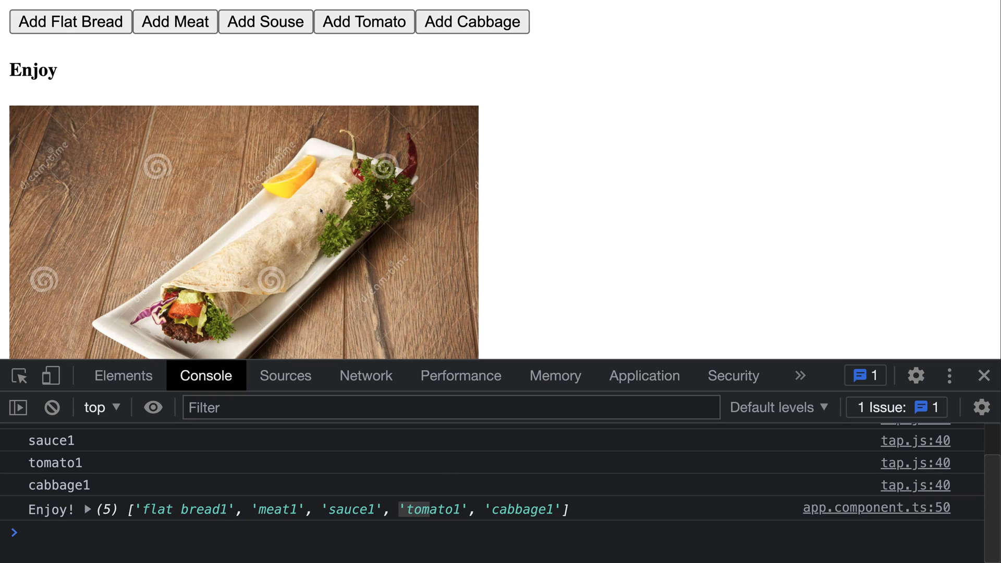
pyautogui.moveTo(177, 519)
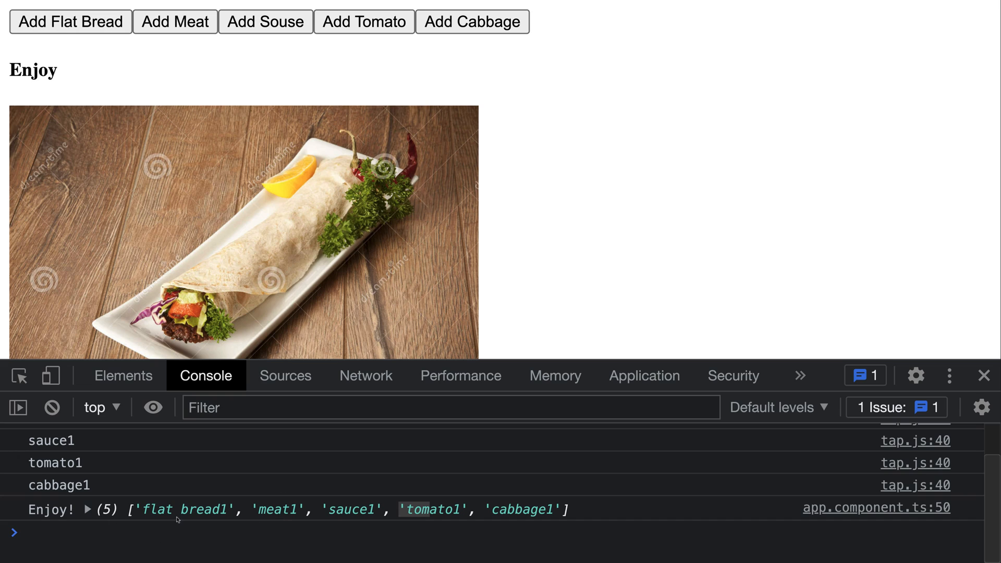
pyautogui.moveTo(92, 27)
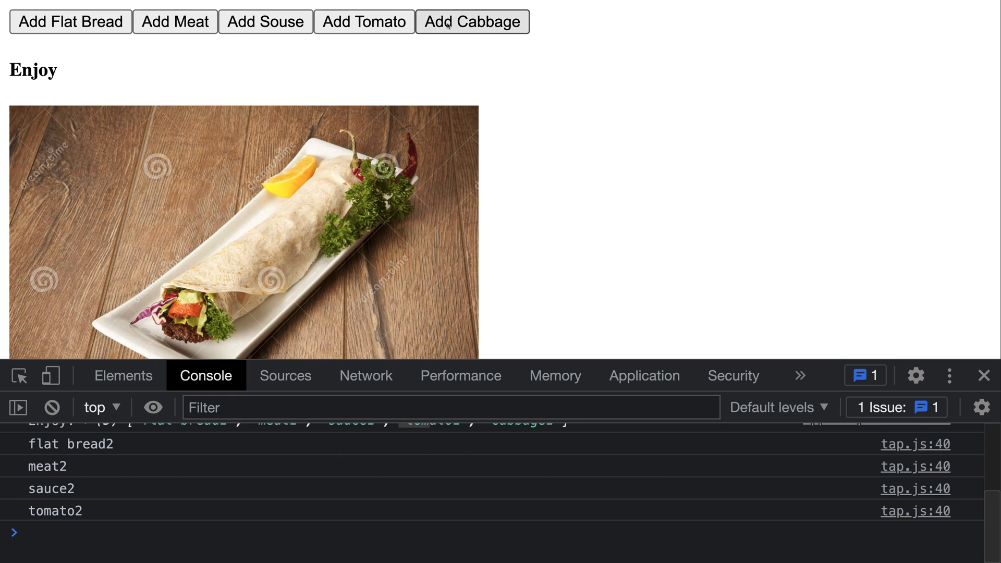
pyautogui.click(472, 20)
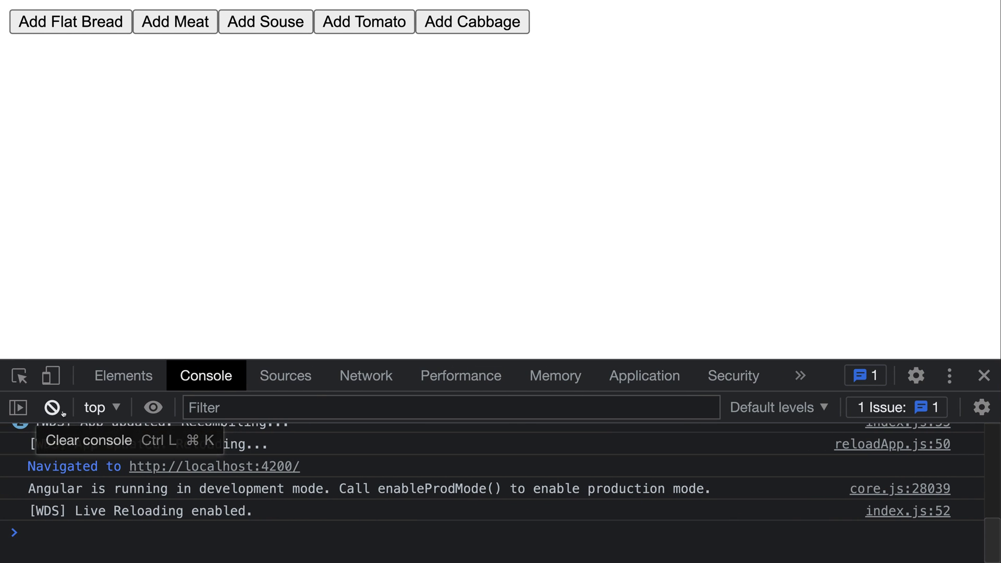
# Clear the old log messages and add flat bread and meat.
pyautogui.click(53, 407)
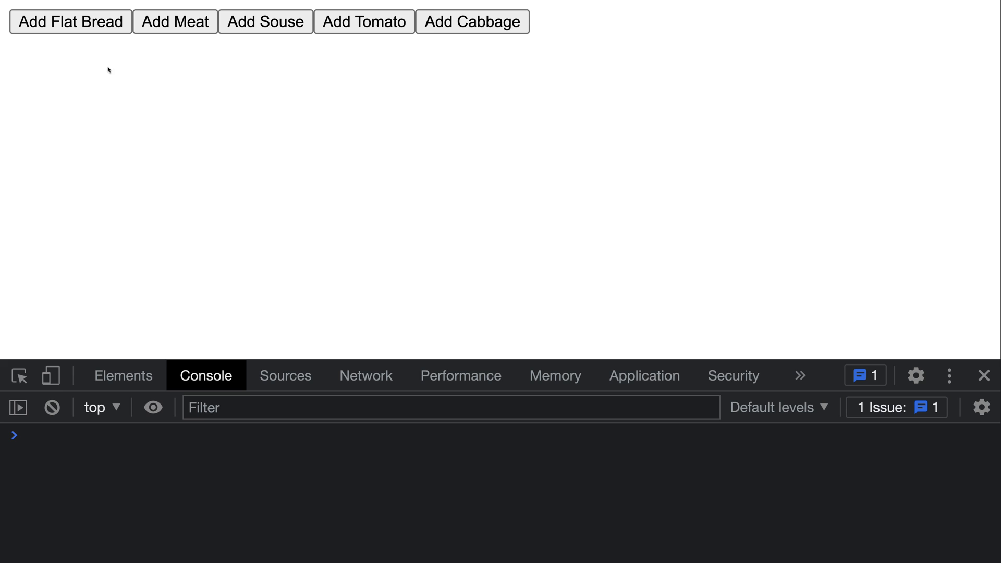
pyautogui.click(70, 21)
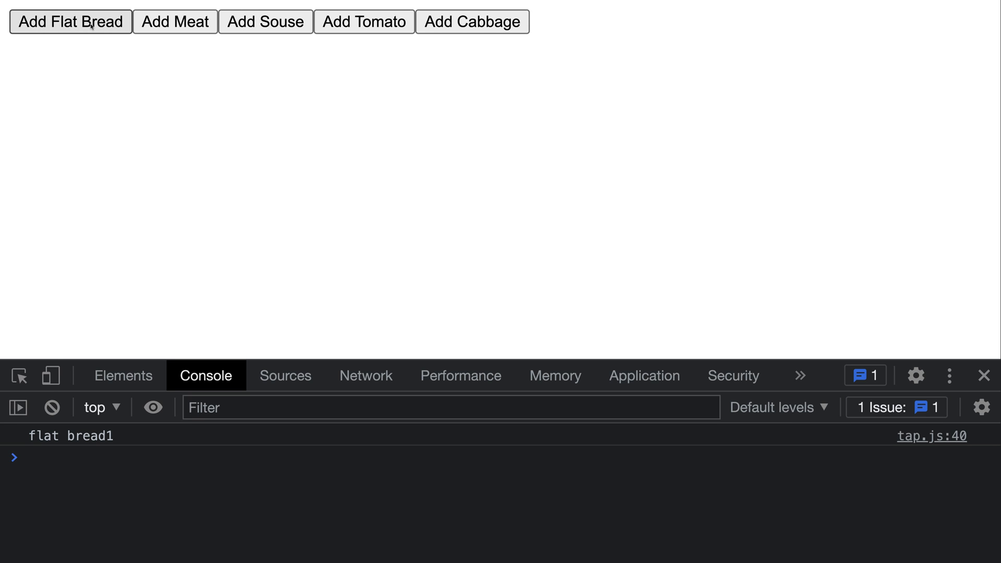
pyautogui.moveTo(178, 31)
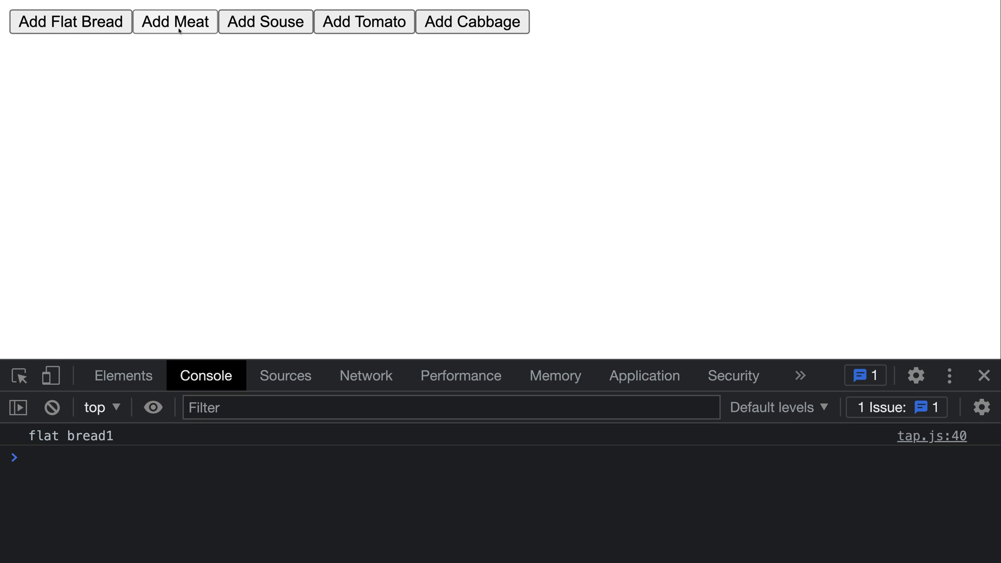
pyautogui.click(176, 22)
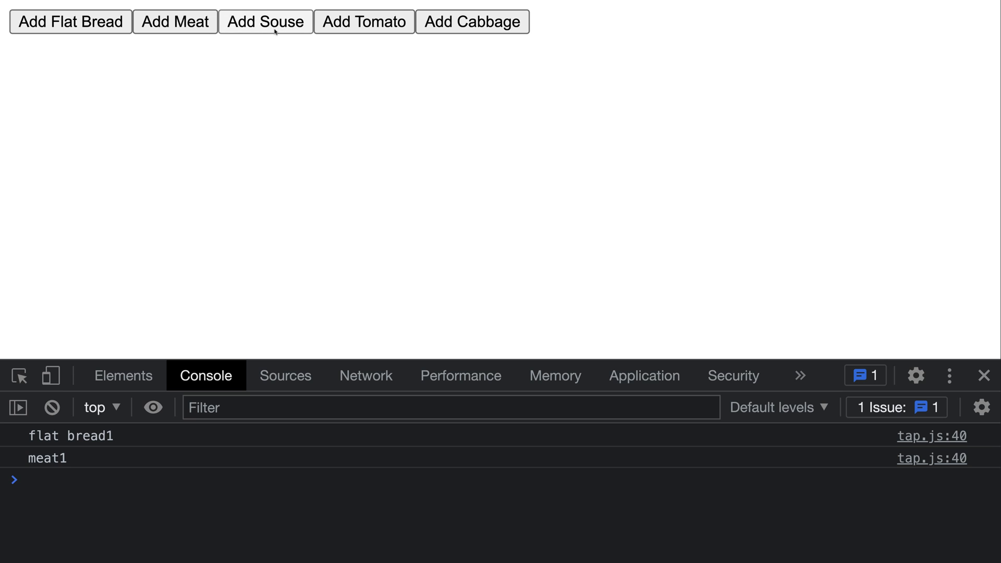
# Add sauce, tomato and cabbage so the durum and first-portion Enjoy array appear.
pyautogui.click(266, 21)
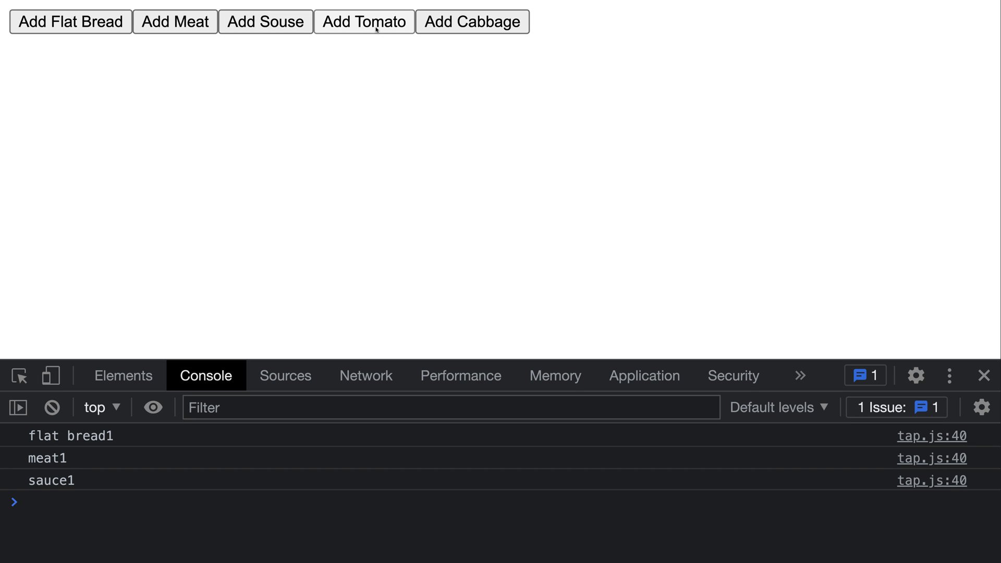
pyautogui.click(364, 21)
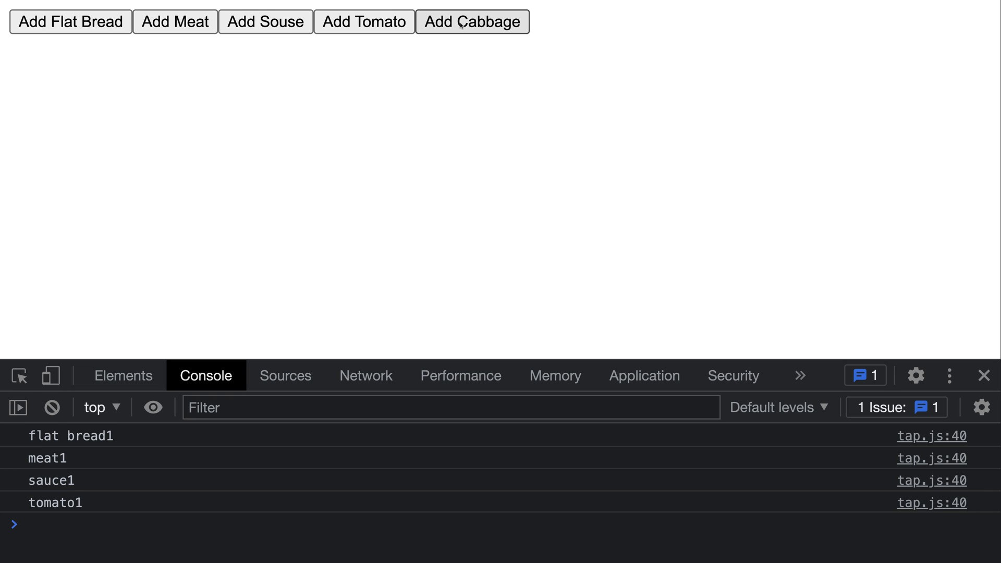
pyautogui.click(471, 21)
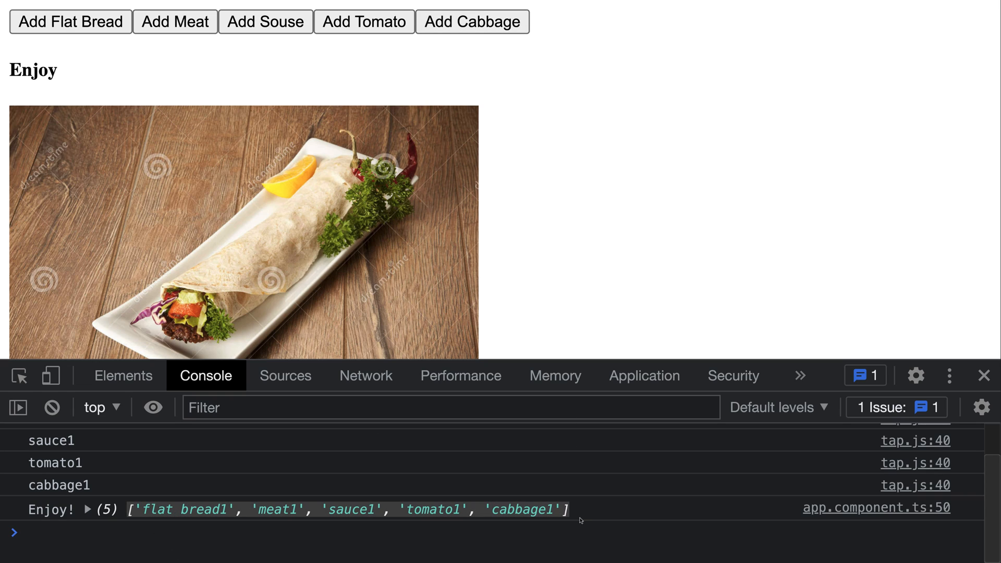
pyautogui.moveTo(624, 259)
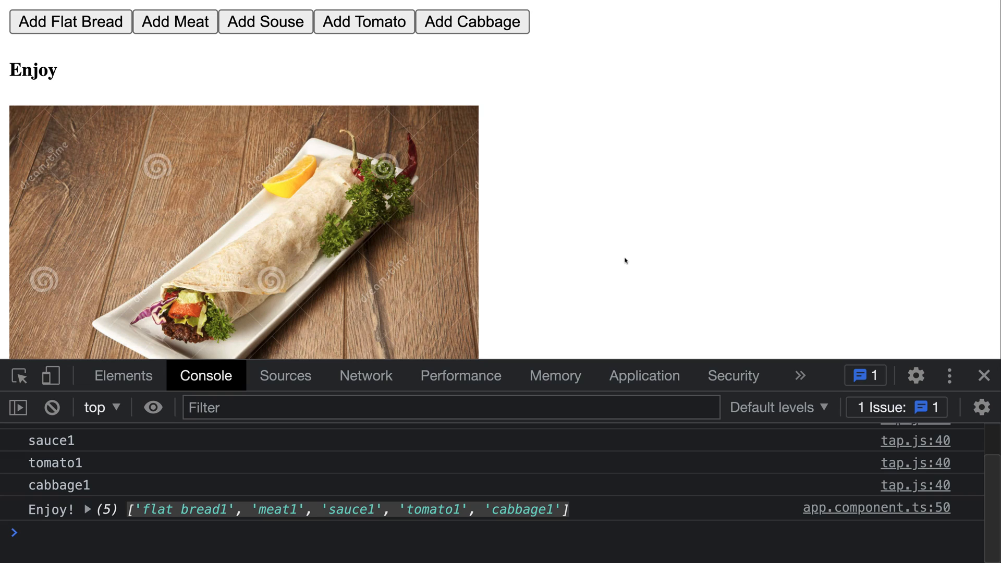
pyautogui.moveTo(611, 252)
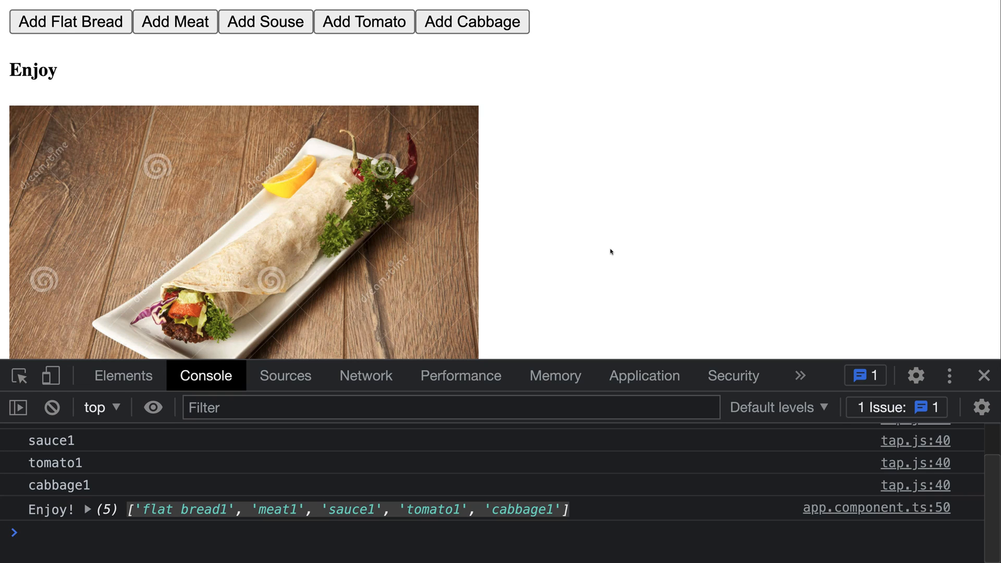
pyautogui.moveTo(611, 224)
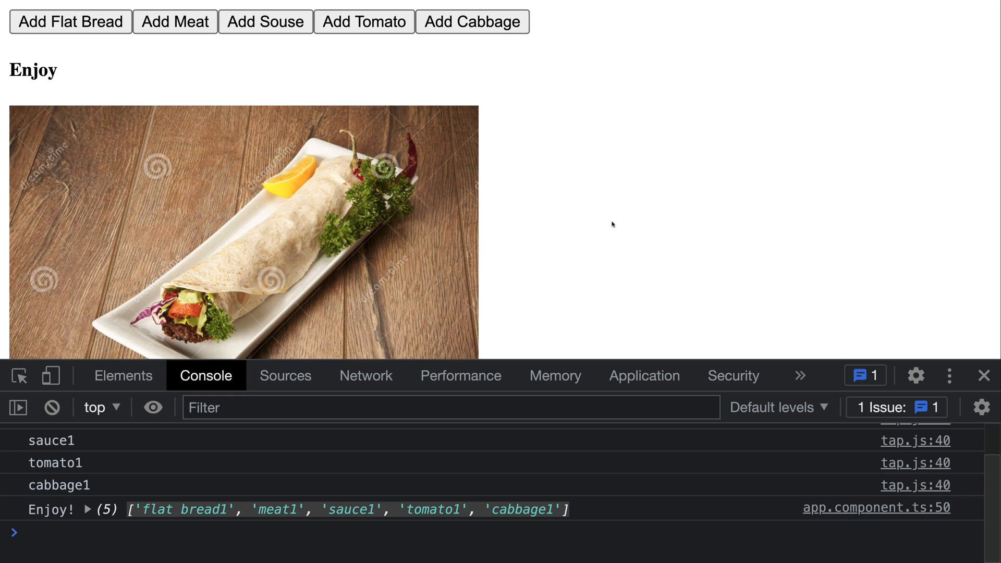
pyautogui.moveTo(336, 58)
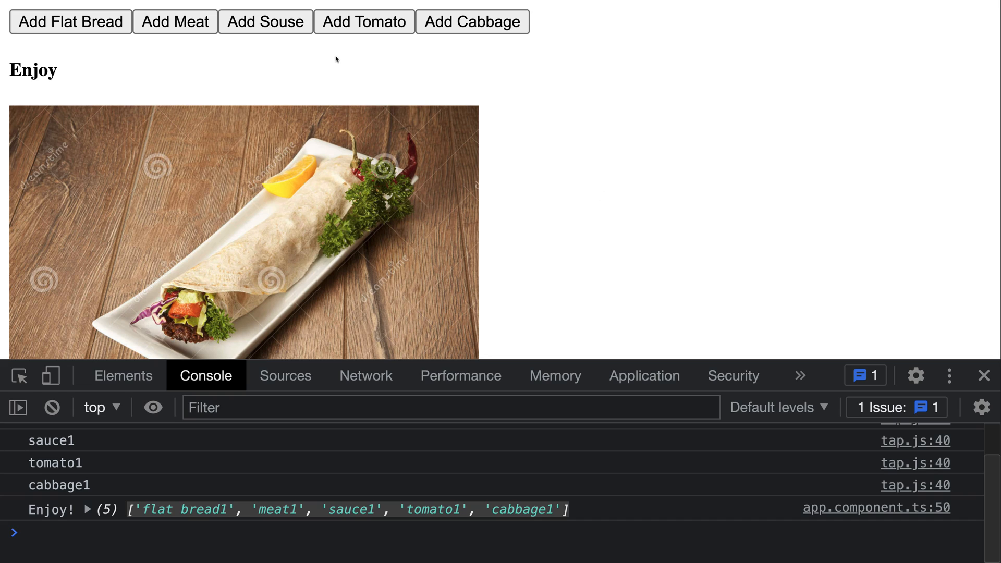
pyautogui.moveTo(561, 522)
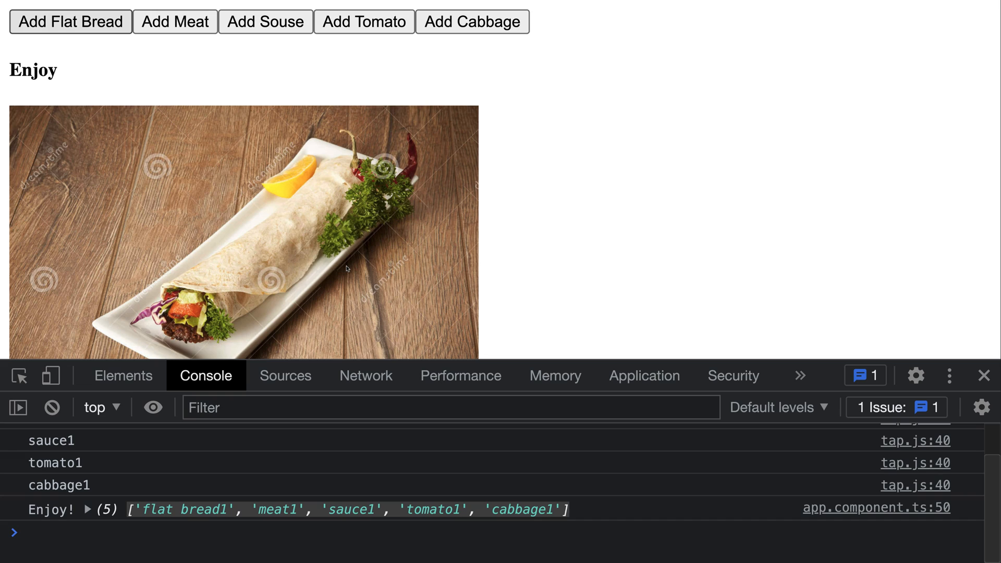
pyautogui.moveTo(473, 22)
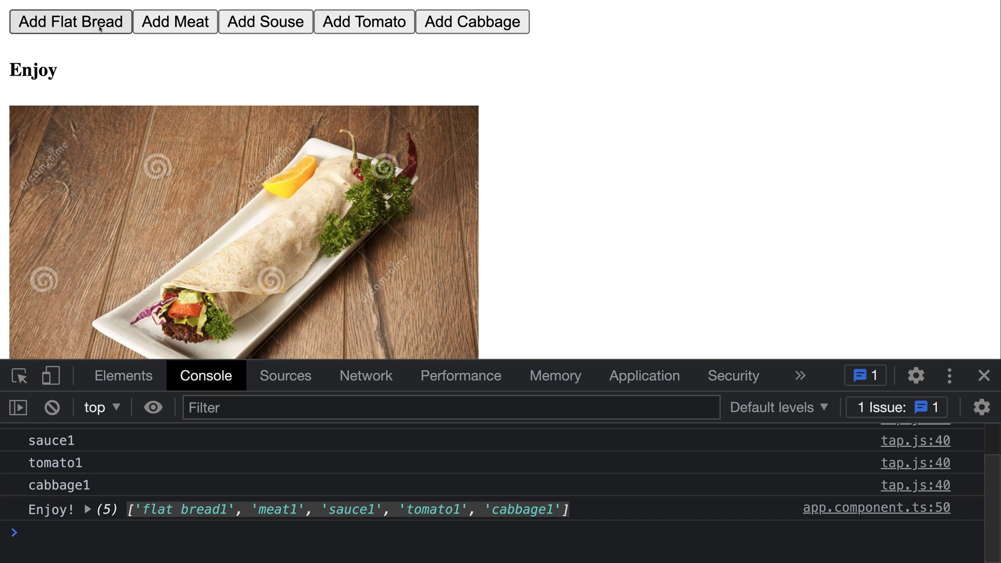
# Add two more flat breads and a tomato, logging Enjoy arrays with flat bread3 and tomato2.
pyautogui.click(70, 21)
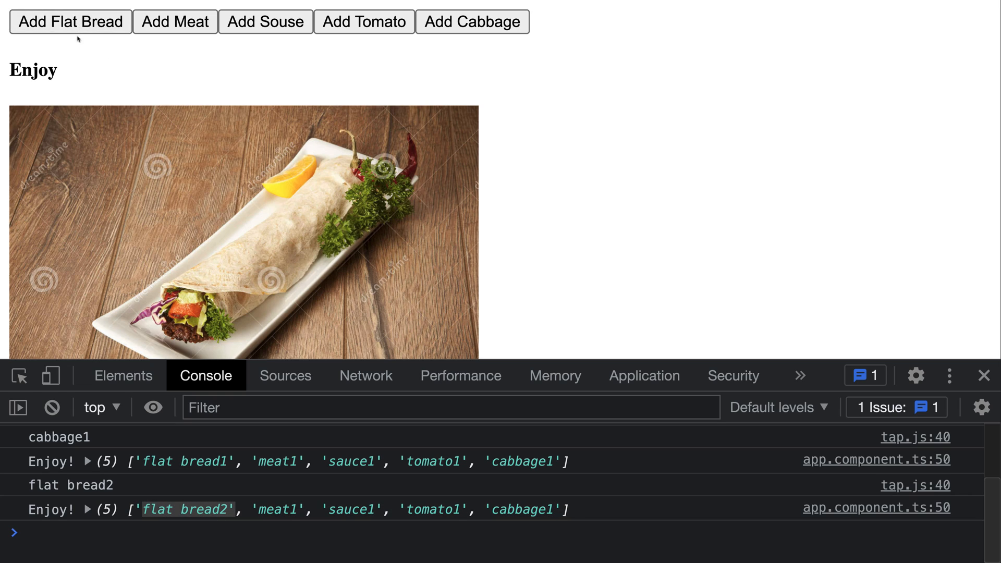
pyautogui.moveTo(248, 525)
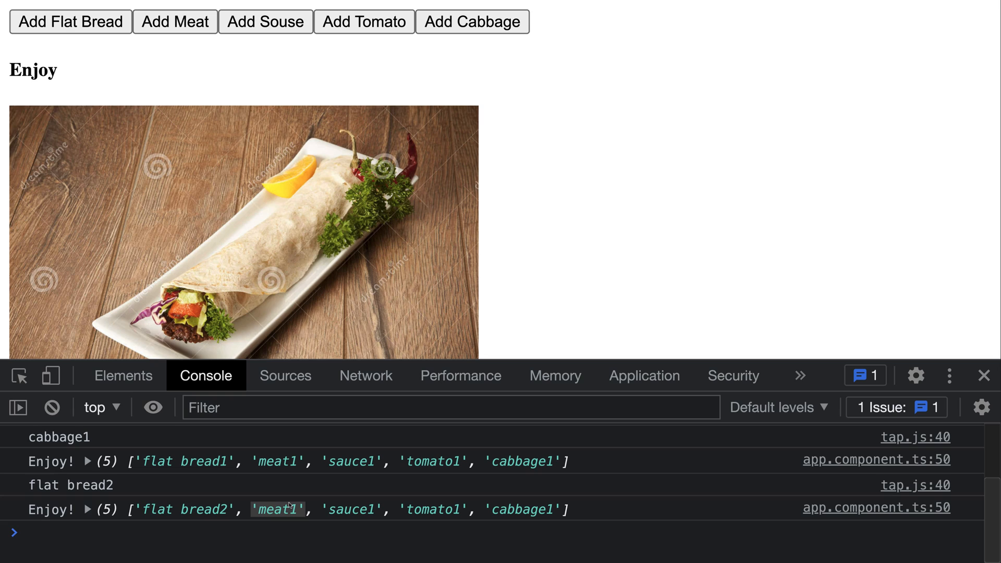
pyautogui.moveTo(495, 510)
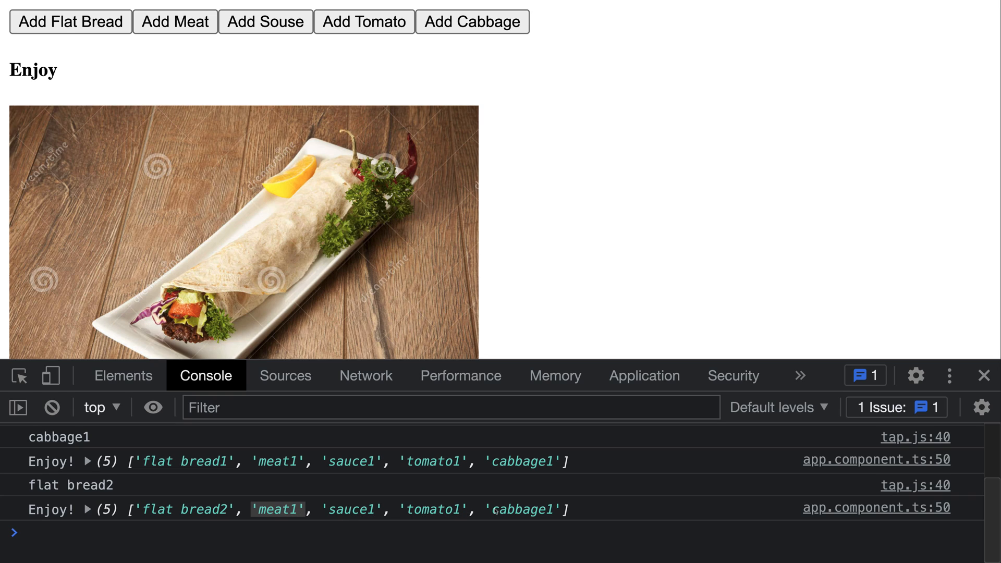
pyautogui.moveTo(538, 525)
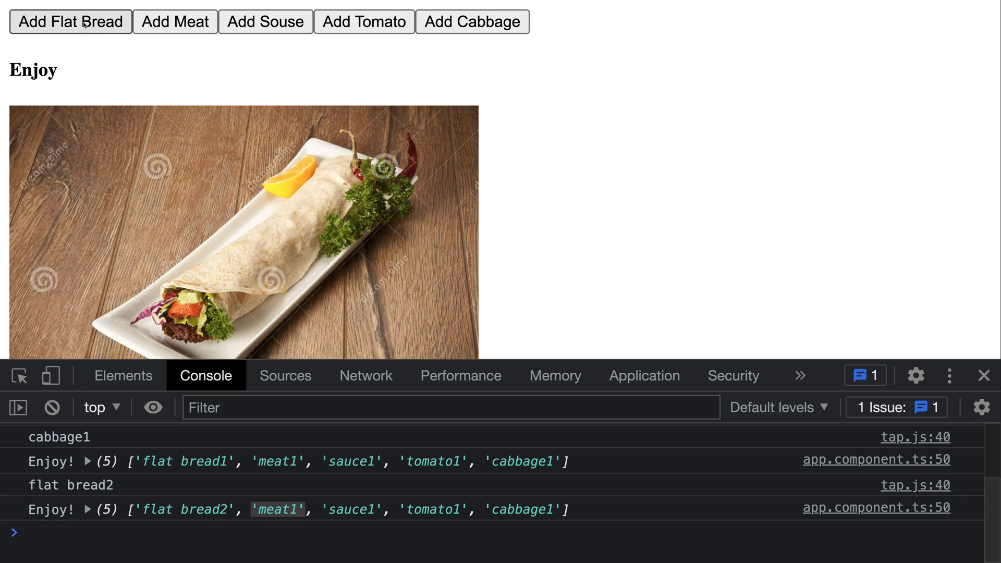
pyautogui.click(70, 21)
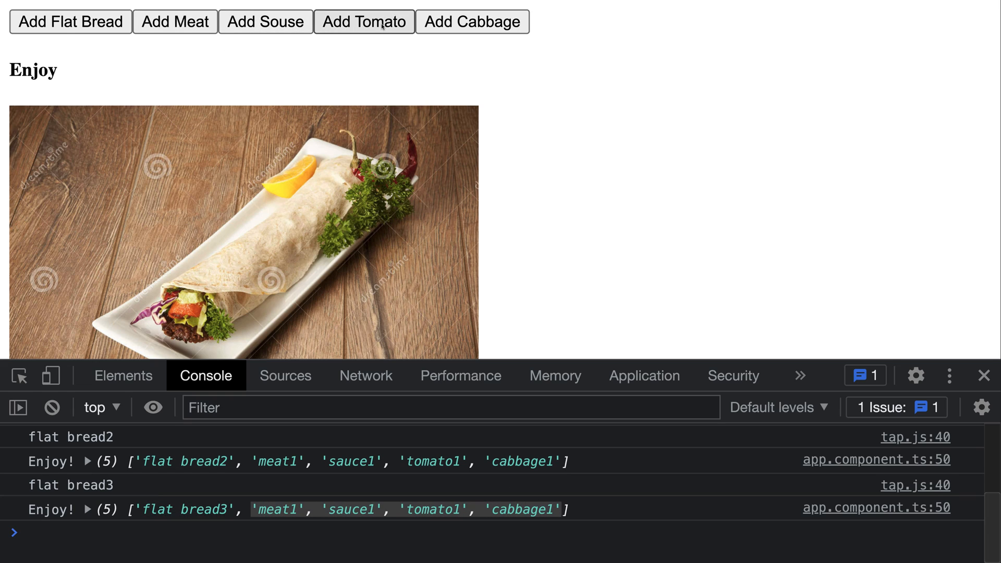
pyautogui.click(364, 22)
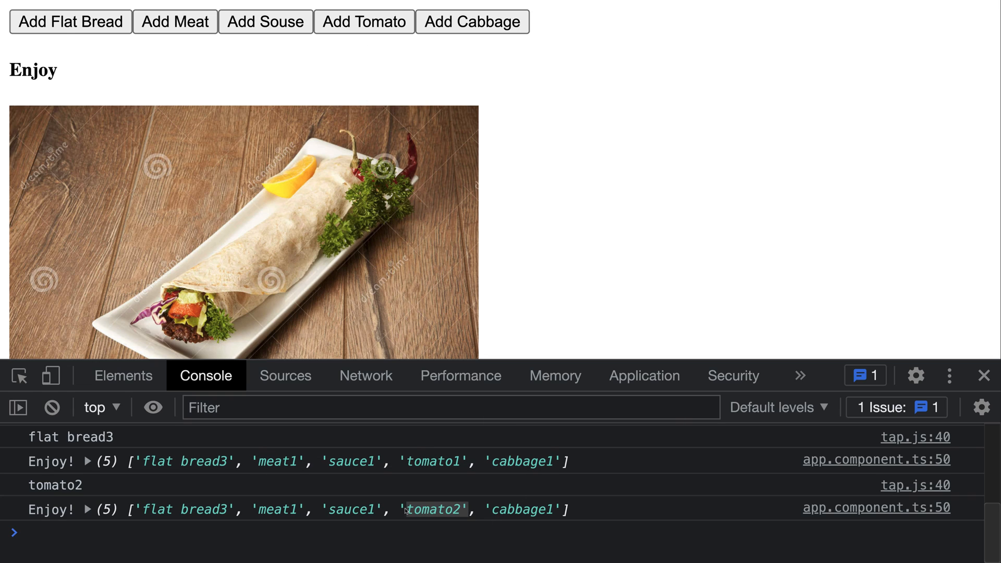
pyautogui.moveTo(501, 518)
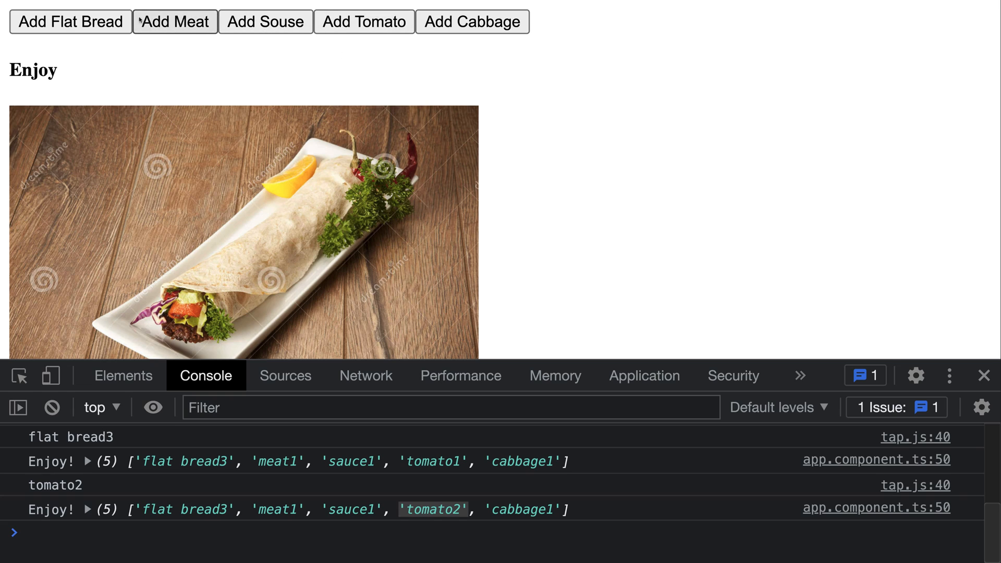
pyautogui.moveTo(317, 525)
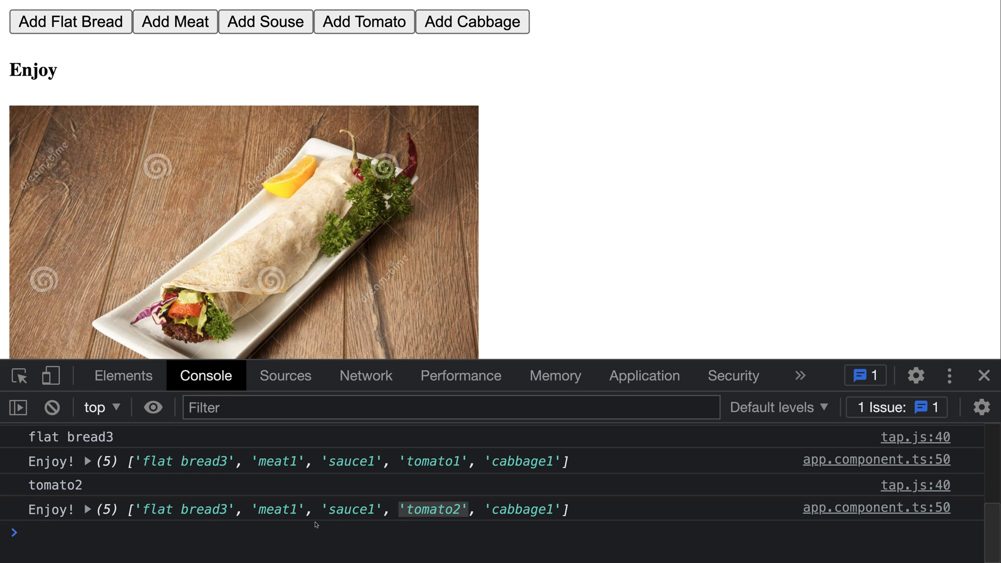
pyautogui.moveTo(547, 169)
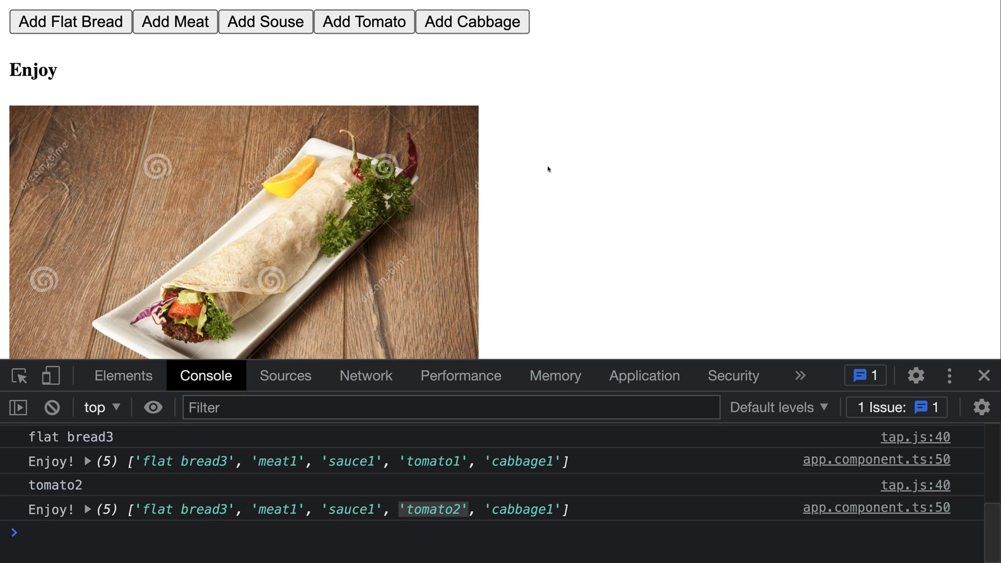